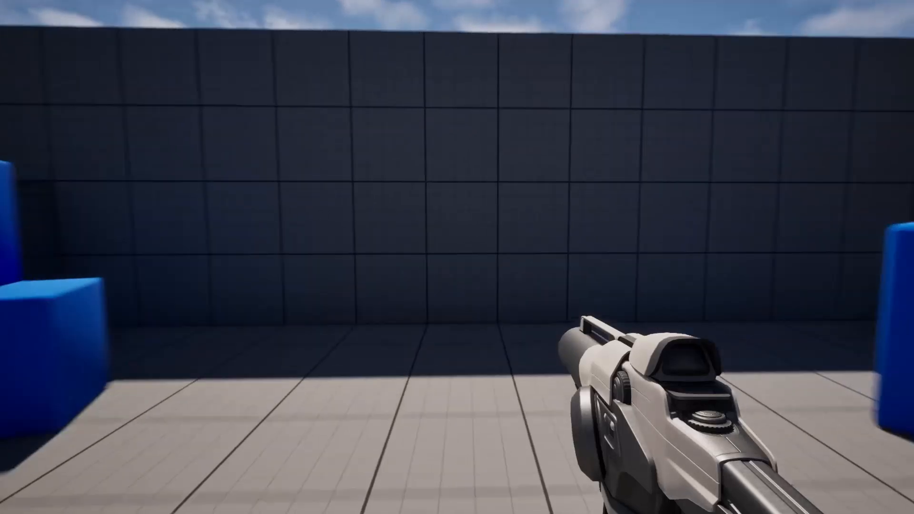
mouse_move(457, 257)
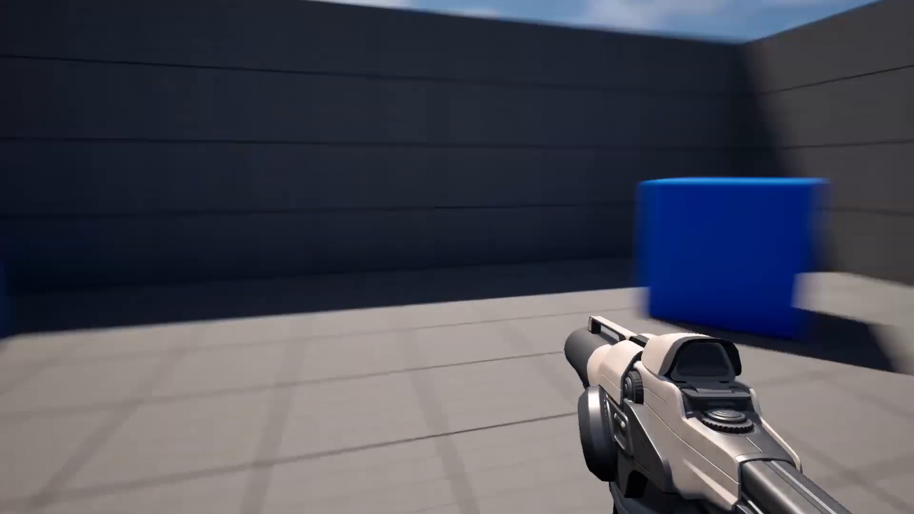
mouse_move(457, 257)
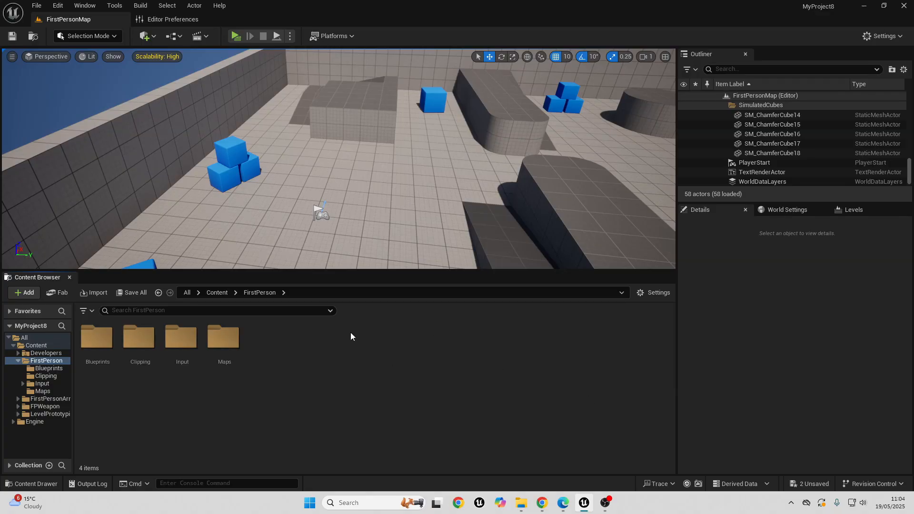
mouse_move(355, 356)
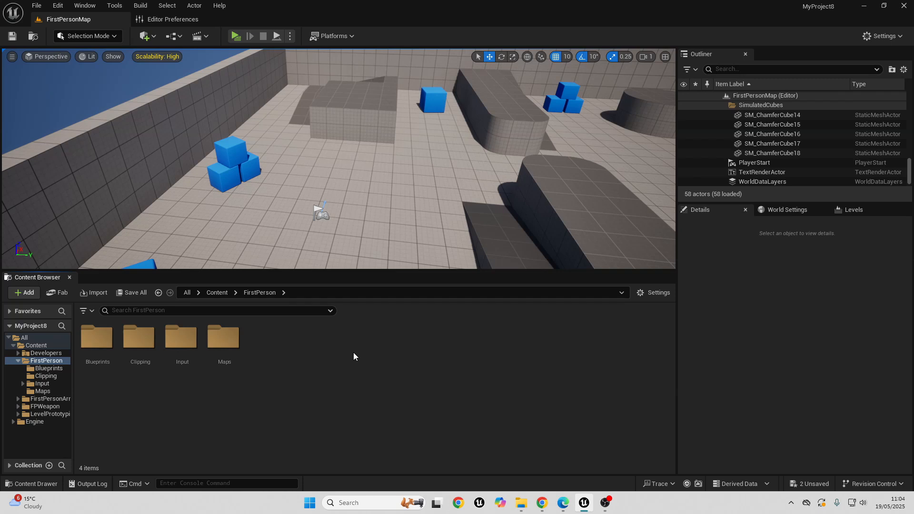
In the Clipping folder, add a Render Target asset named ClippingRendertarget
double_click(139, 337)
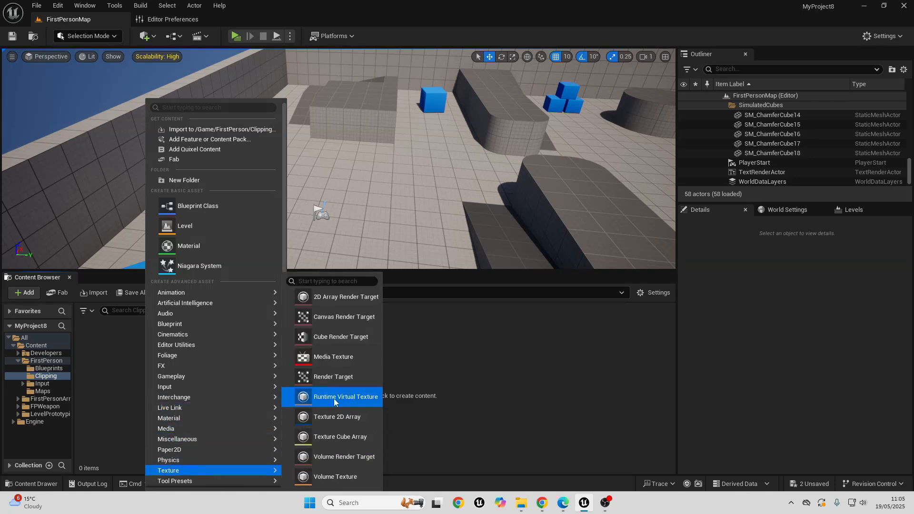
left_click(333, 377)
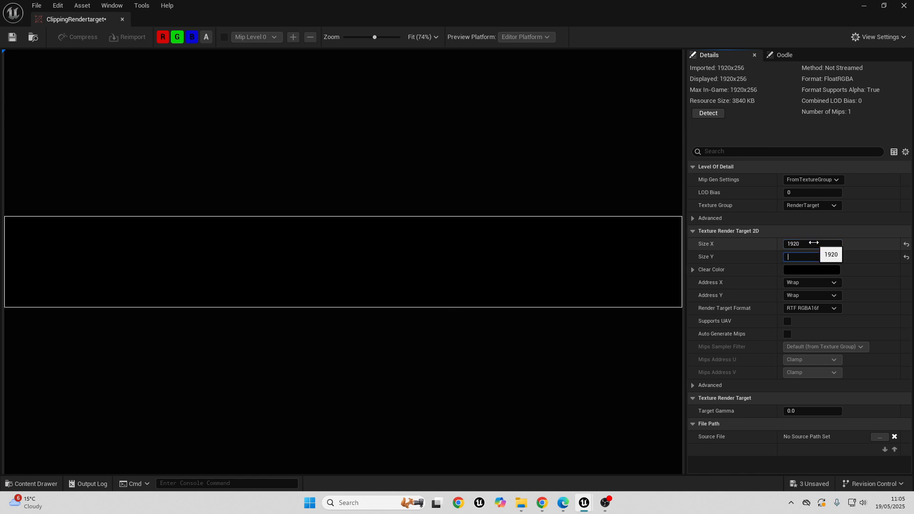
Set the render target's Size Y to 1080, keeping Size X at 1920
type("1080")
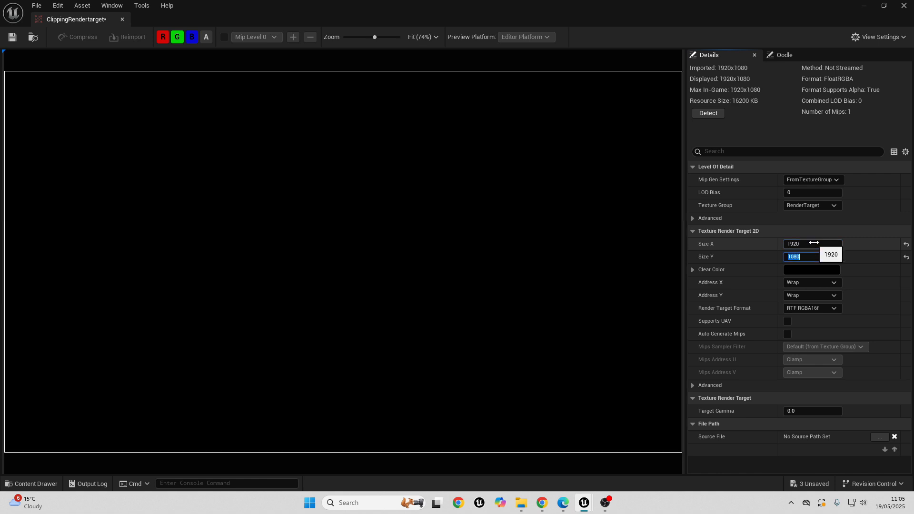
mouse_move(290, 124)
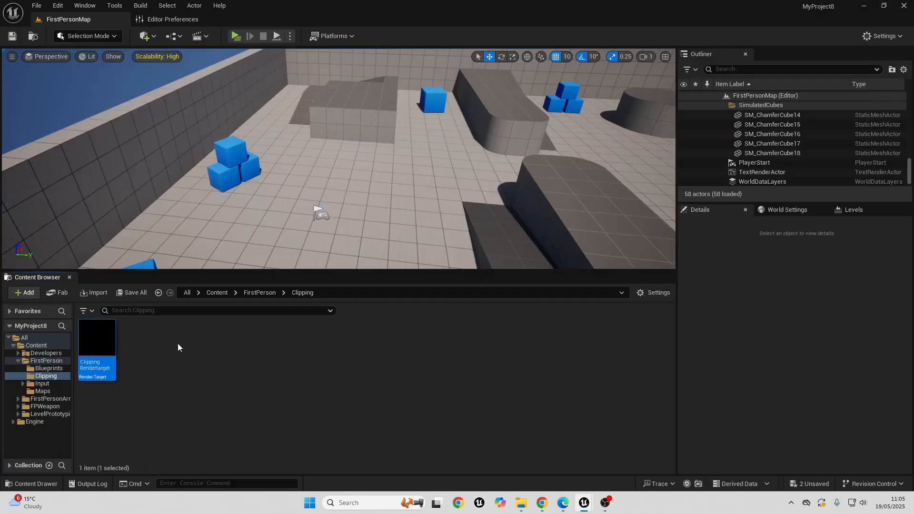
mouse_move(96, 350)
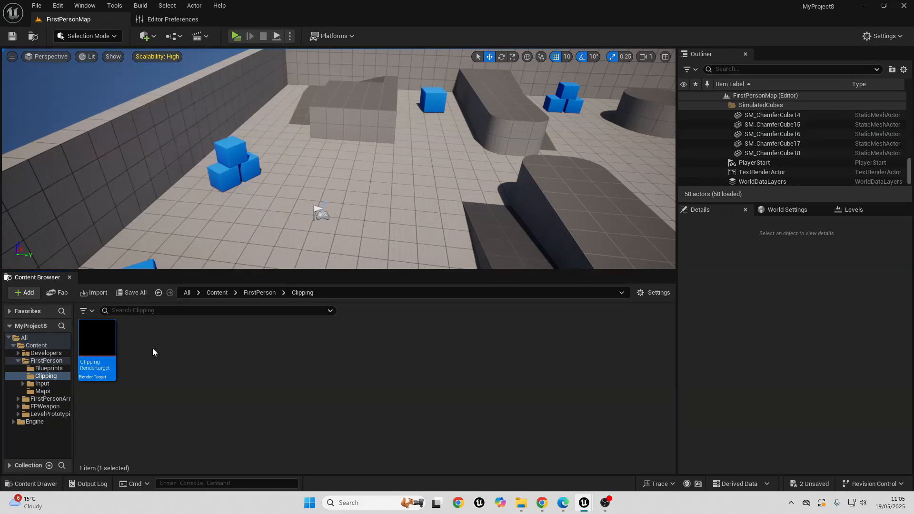
Add a new material named Clipping_mat and open it in the Material Editor
left_click(24, 292)
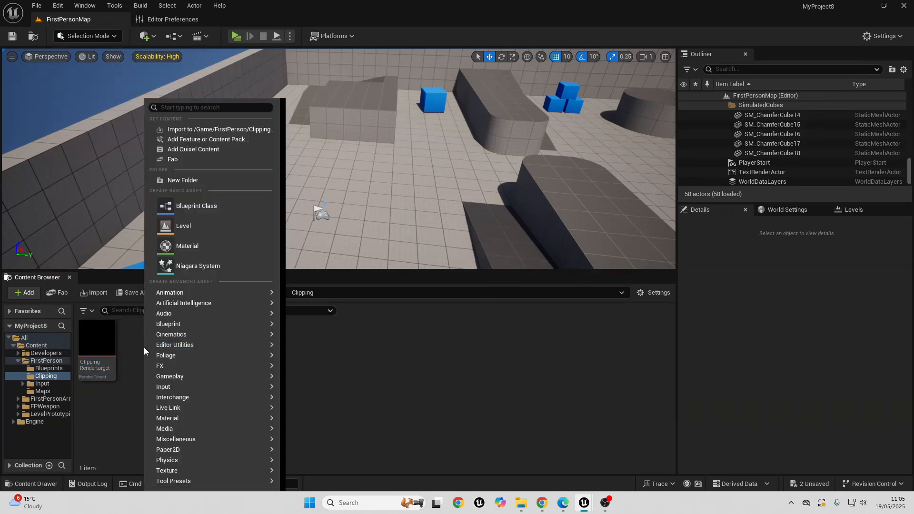
left_click(187, 246)
type("Clipping_mat")
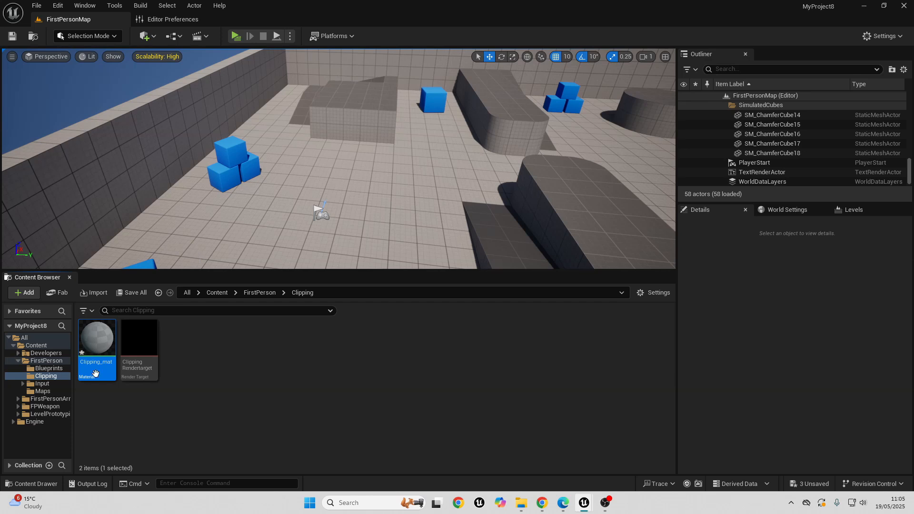
double_click(96, 338)
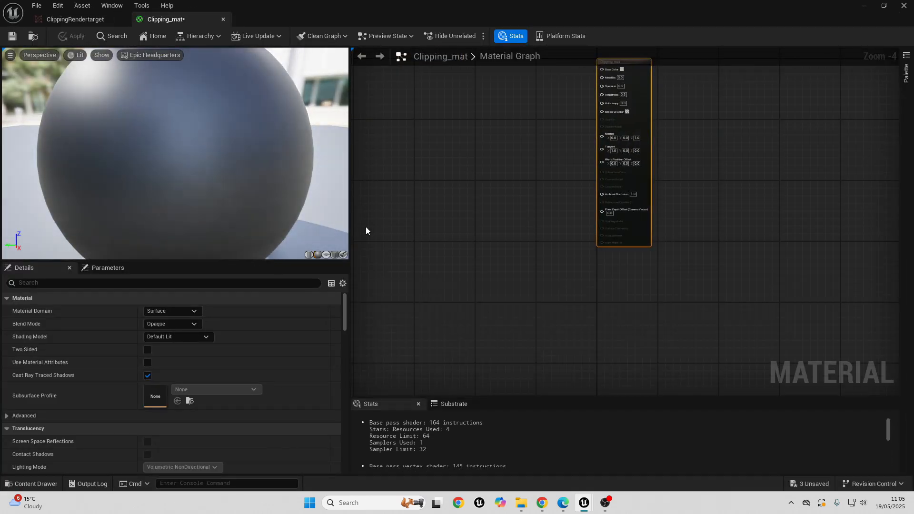
Set Clipping_mat's Material Domain to User Interface and Blend Mode to Translucent
left_click(172, 311)
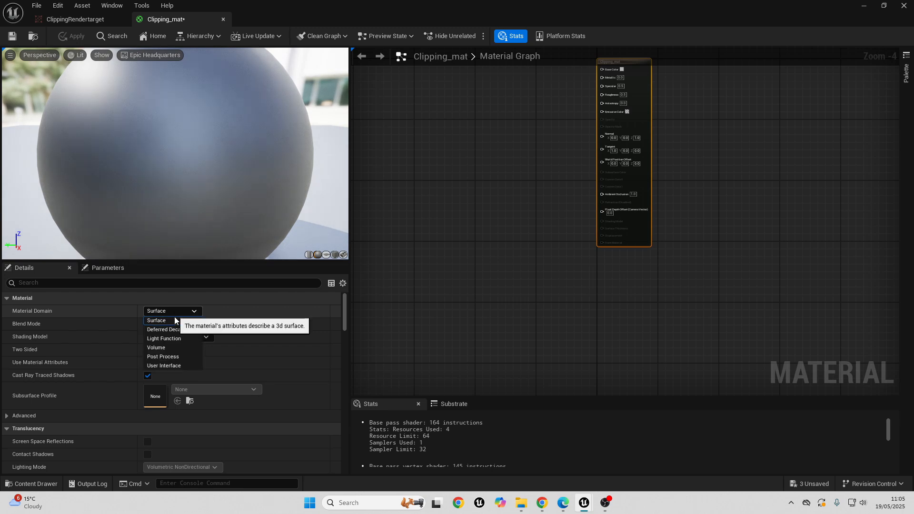
left_click(164, 366)
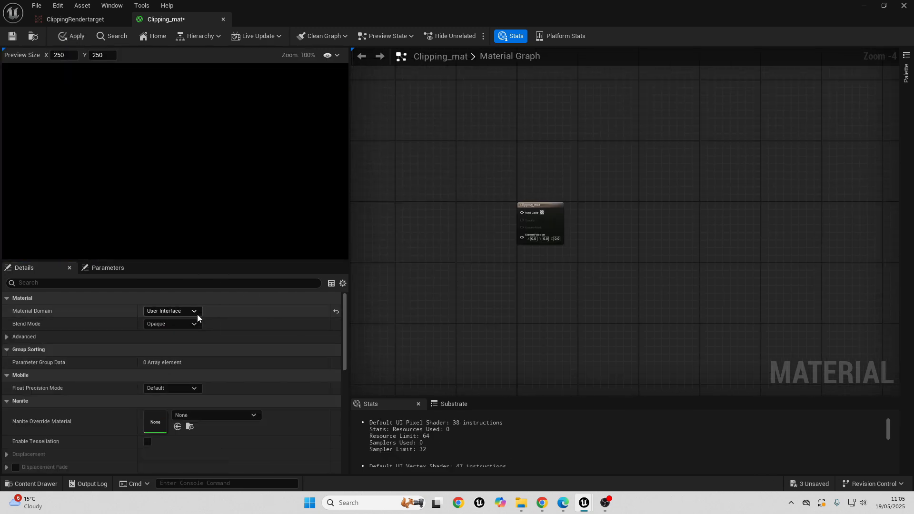
left_click(172, 324)
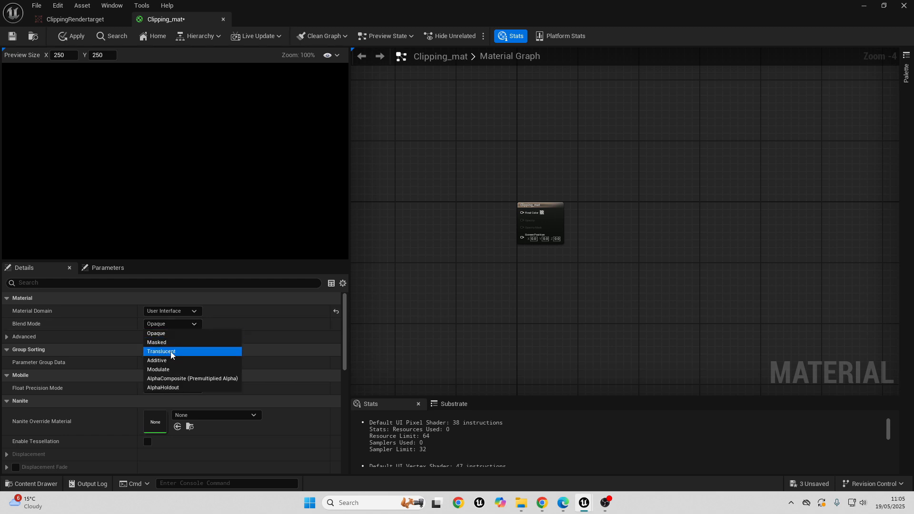
left_click(161, 351)
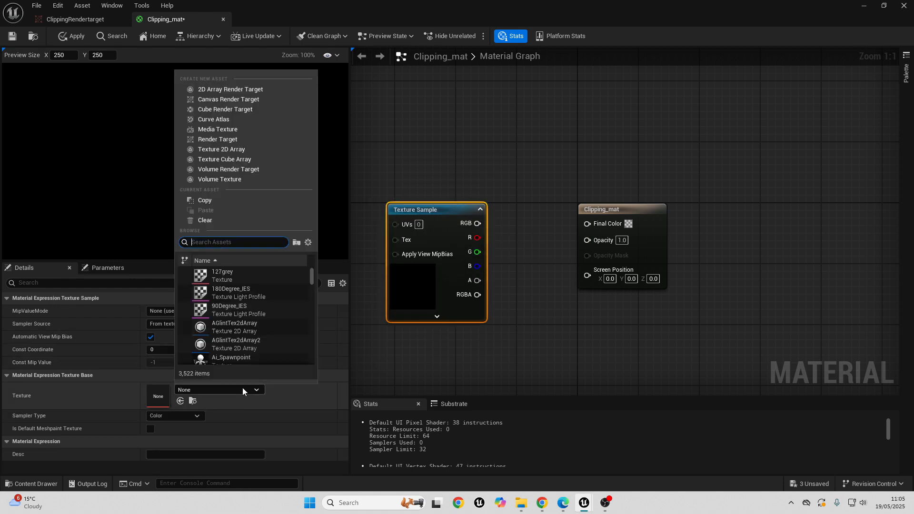
Sample ClippingRendertarget into Final Color and route its alpha through OneMinus into Opacity
type("clipp")
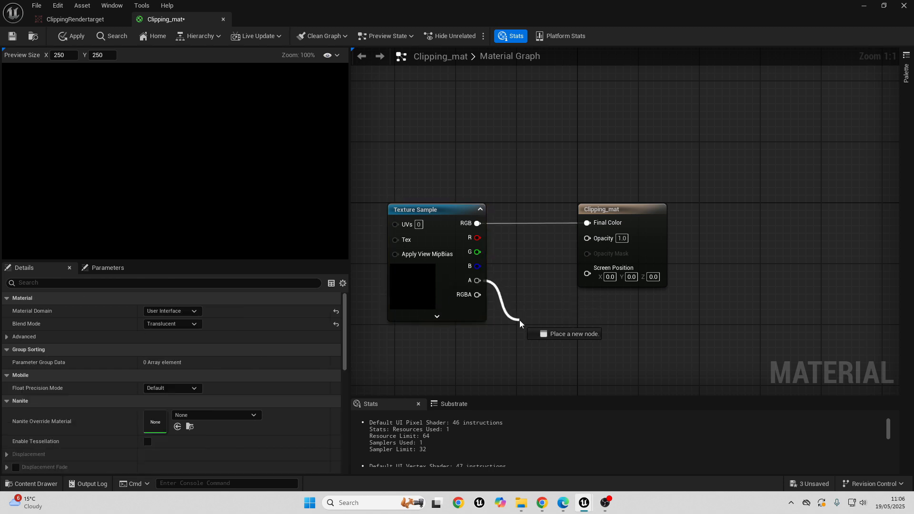
left_click(521, 325)
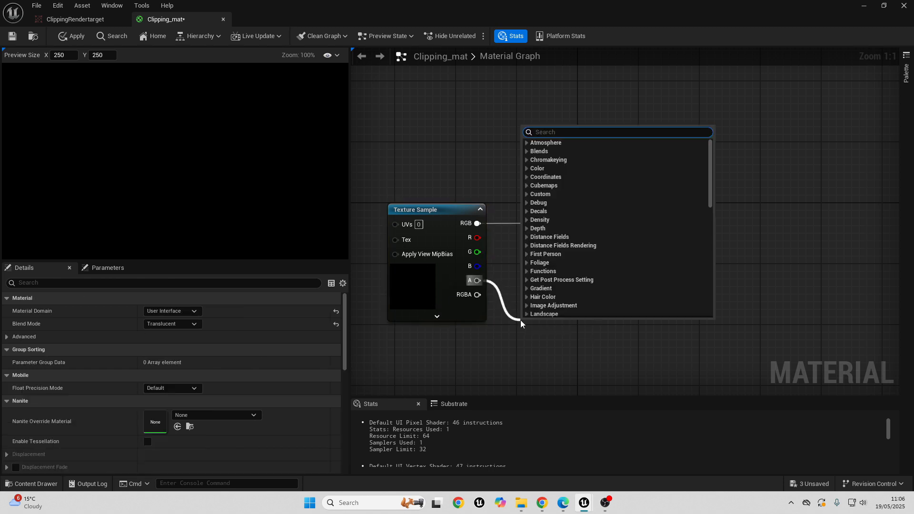
type("one m")
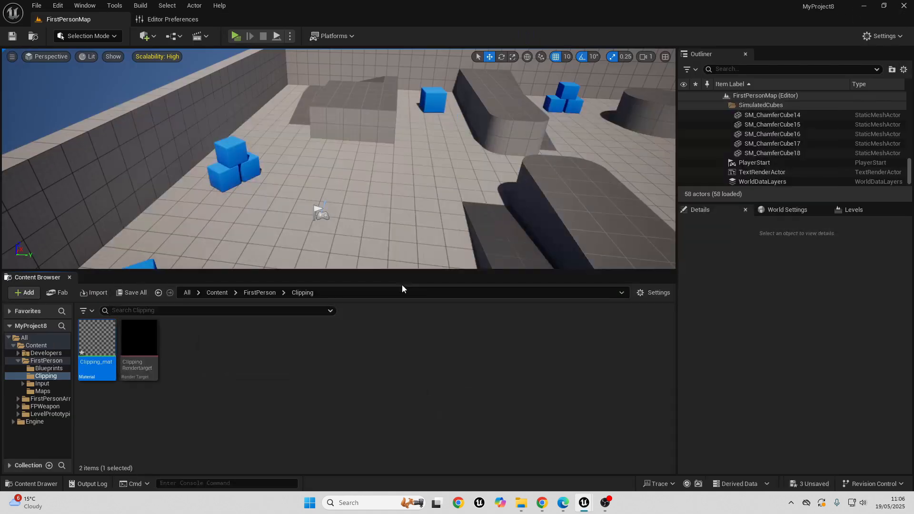
Add a User Widget blueprint named PlayerHUD and open it in the designer
left_click(205, 357)
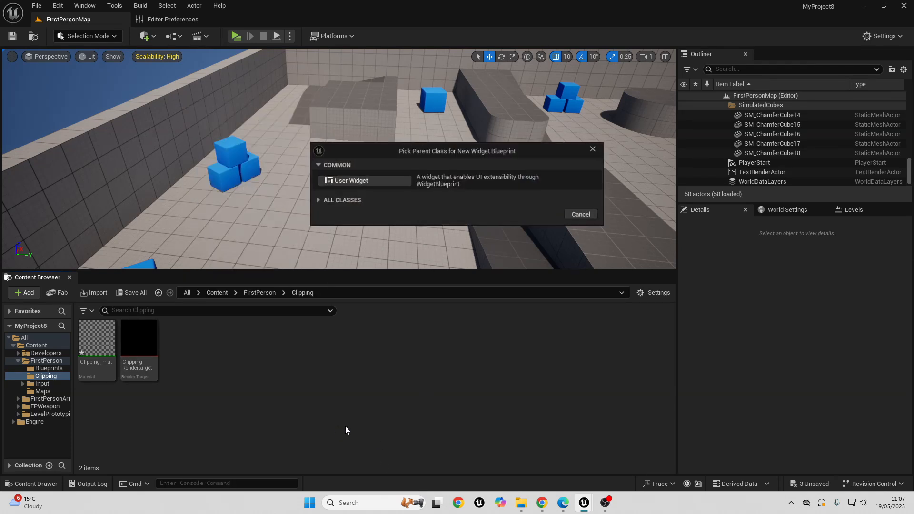
left_click(351, 180)
type("PlayerHUD")
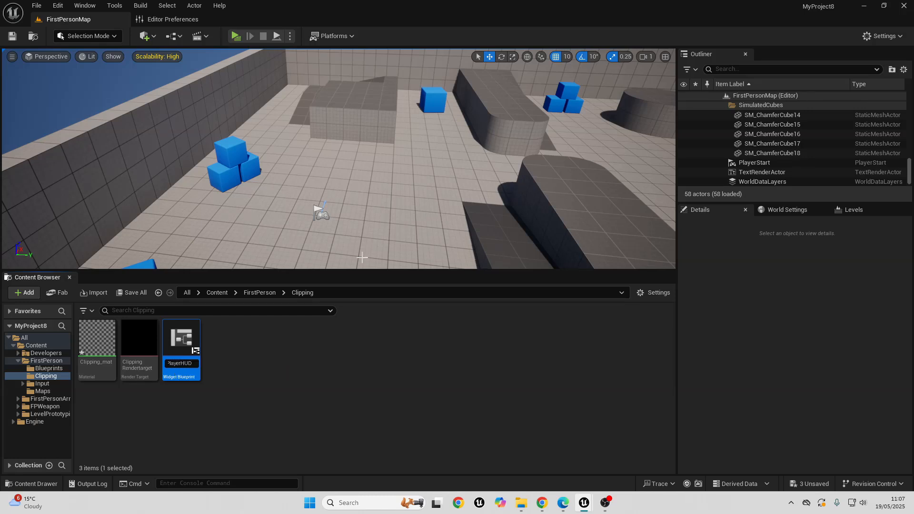
double_click(181, 344)
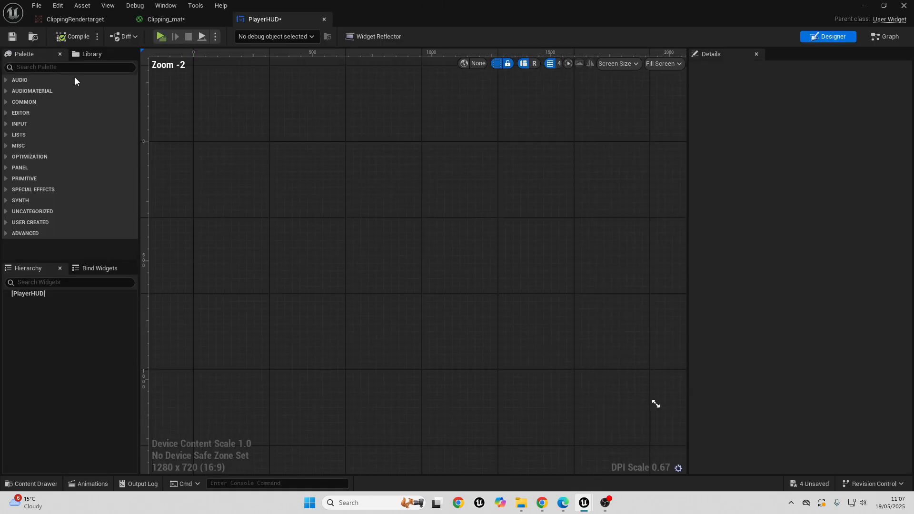
Add a Canvas Panel and an Image anchored to stretch full-screen with zero offsets
type("CAN")
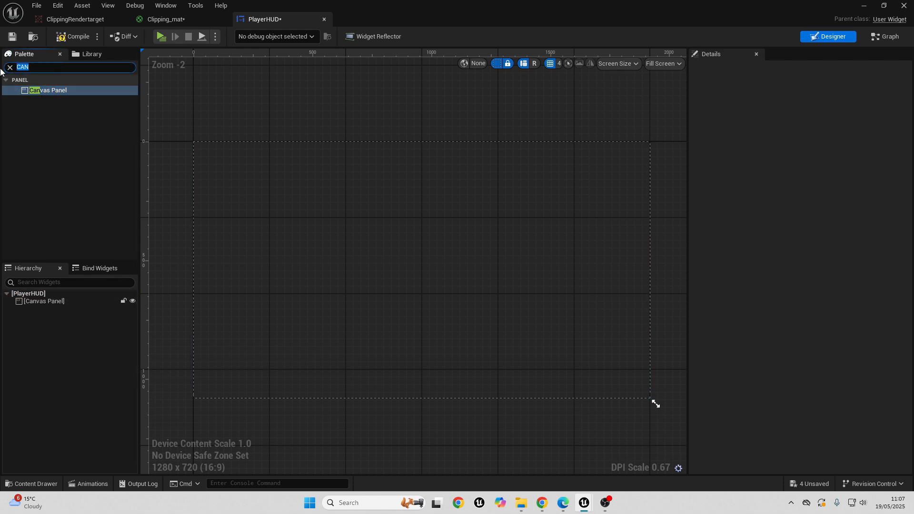
type("IMA")
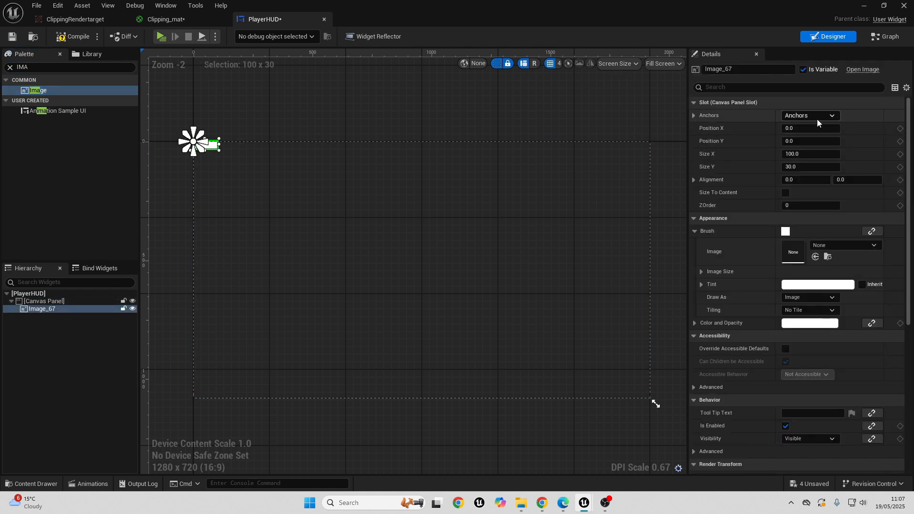
left_click(831, 114)
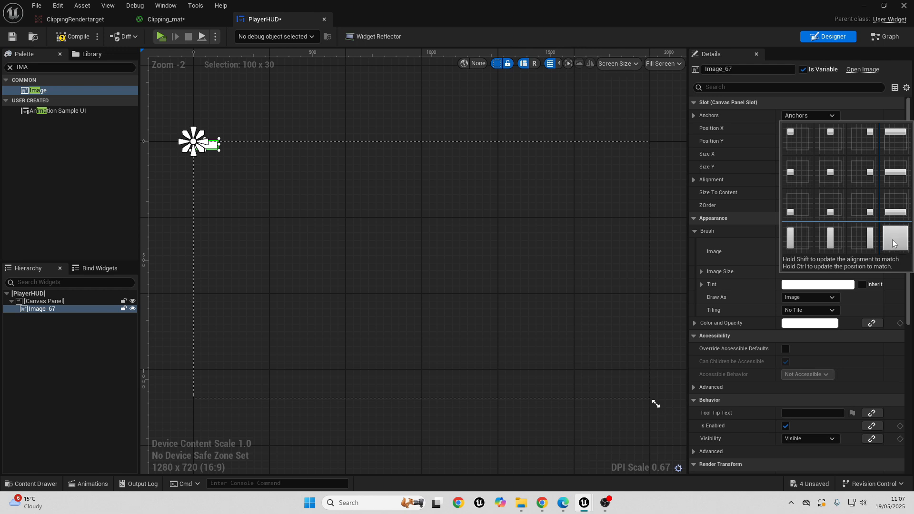
left_click(894, 238)
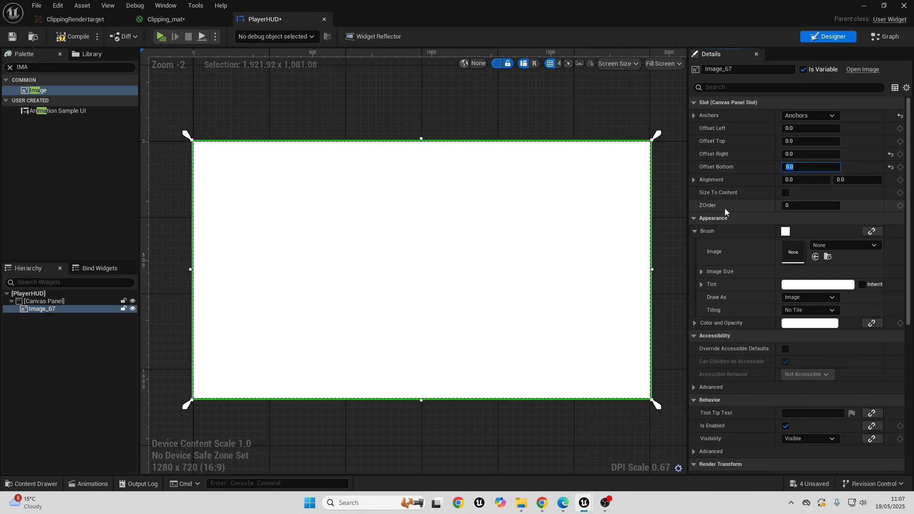
mouse_move(639, 211)
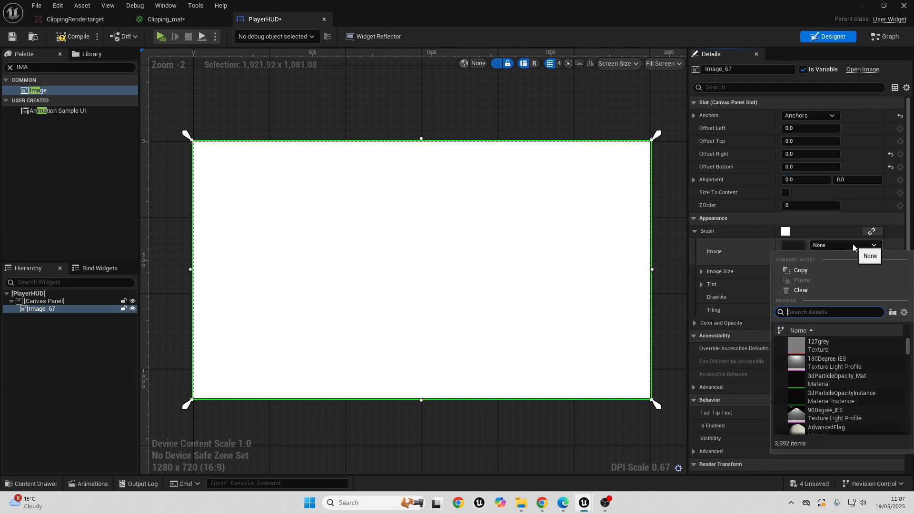
Set the HUD image's Brush Image to the Clipping_mat material
type("CLIP")
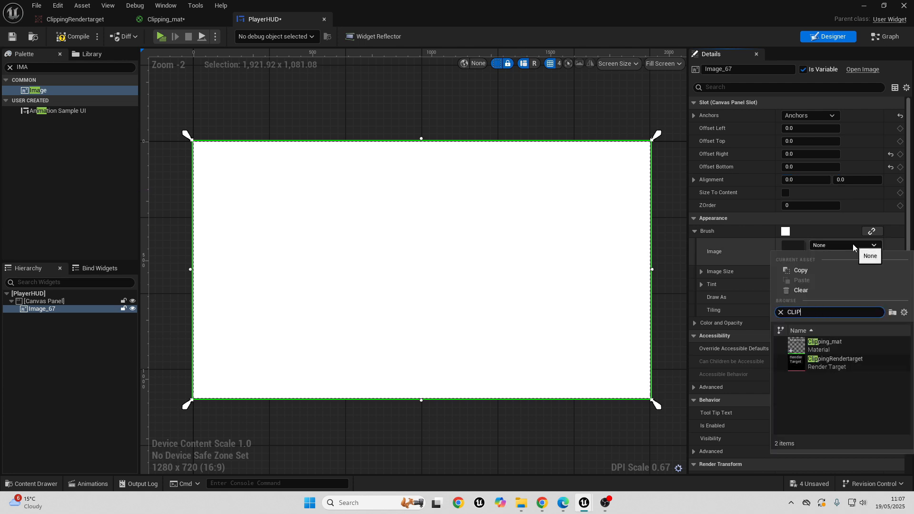
left_click(824, 345)
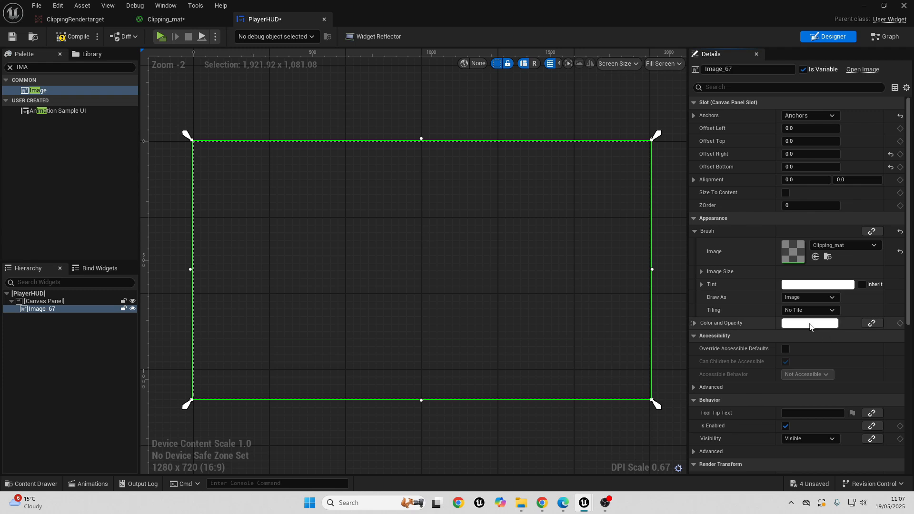
mouse_move(520, 294)
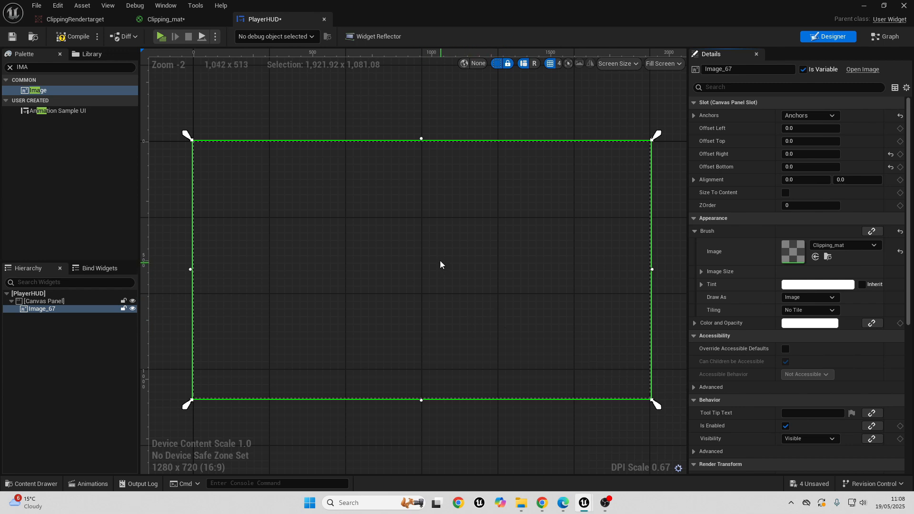
mouse_move(837, 5)
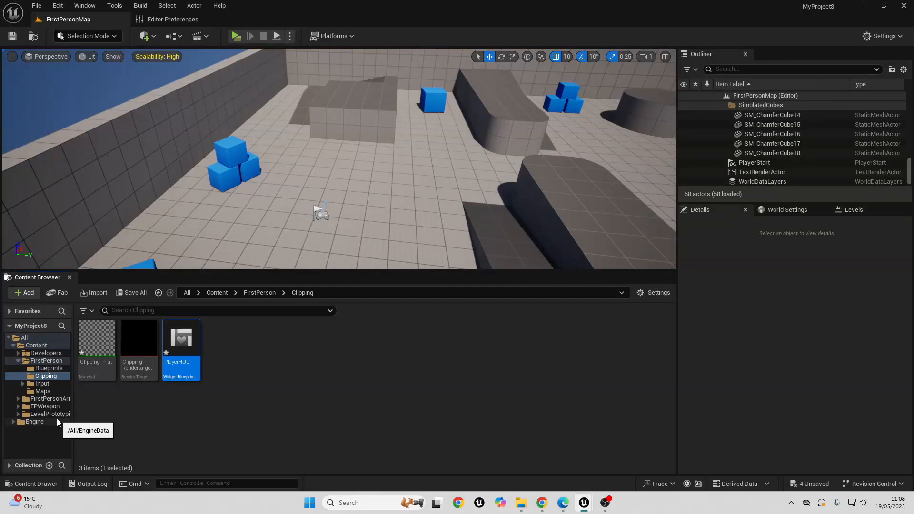
Browse to Content > FirstPerson > Blueprints and open BP_FirstPersonCharacter
left_click(46, 406)
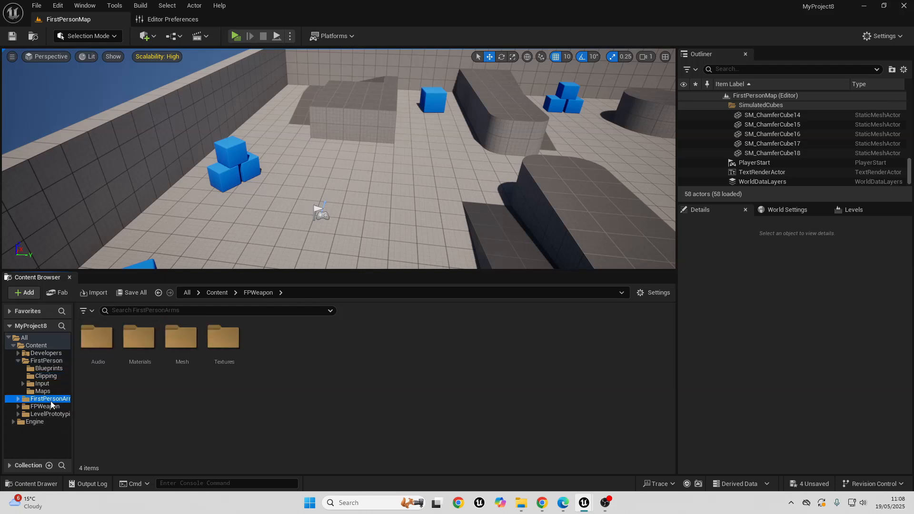
left_click(48, 368)
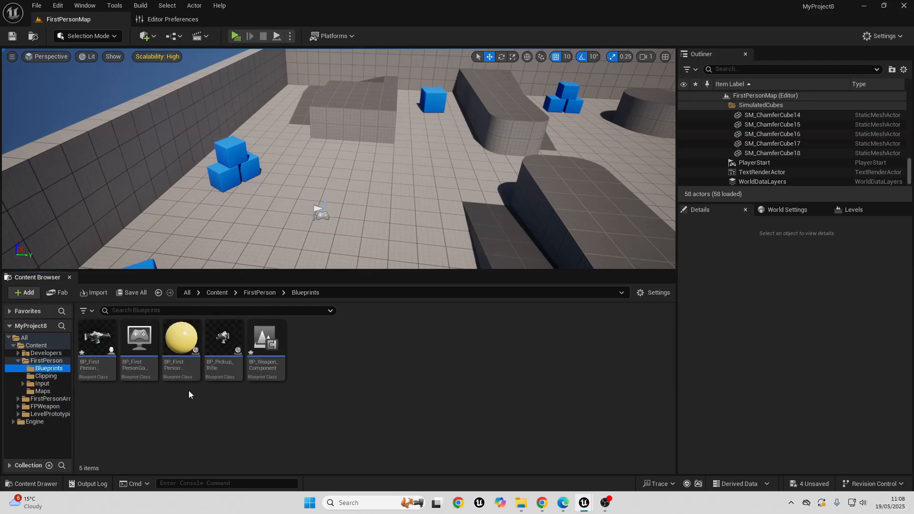
left_click(96, 338)
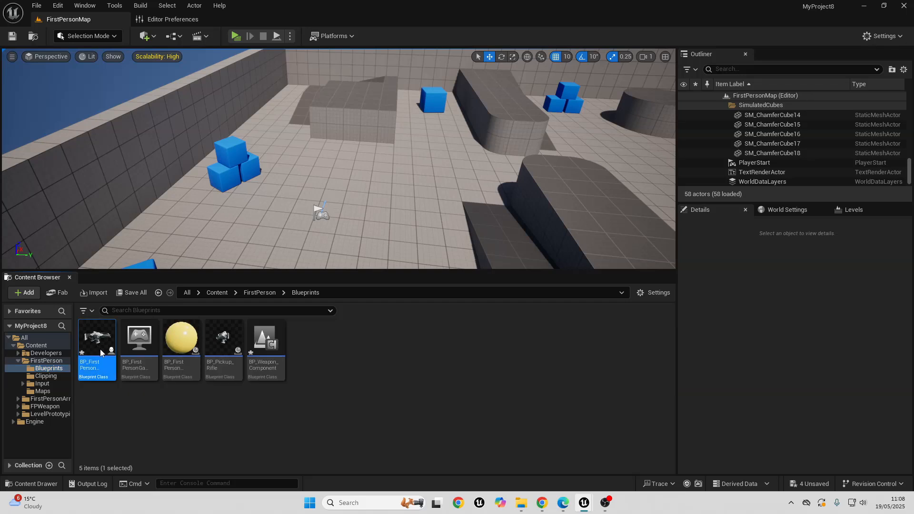
double_click(96, 341)
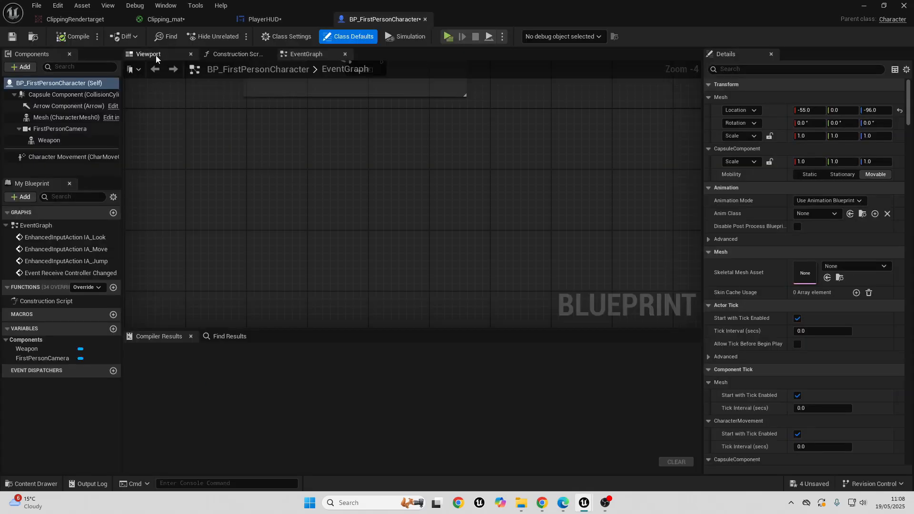
Add a Scene Capture Component 2D to BP_FirstPersonCharacter from the Viewport components list
left_click(147, 54)
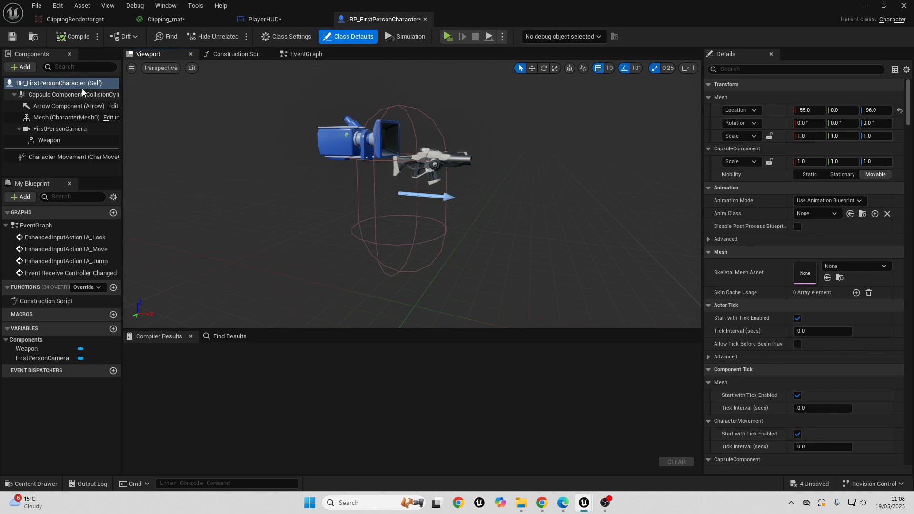
left_click(19, 66)
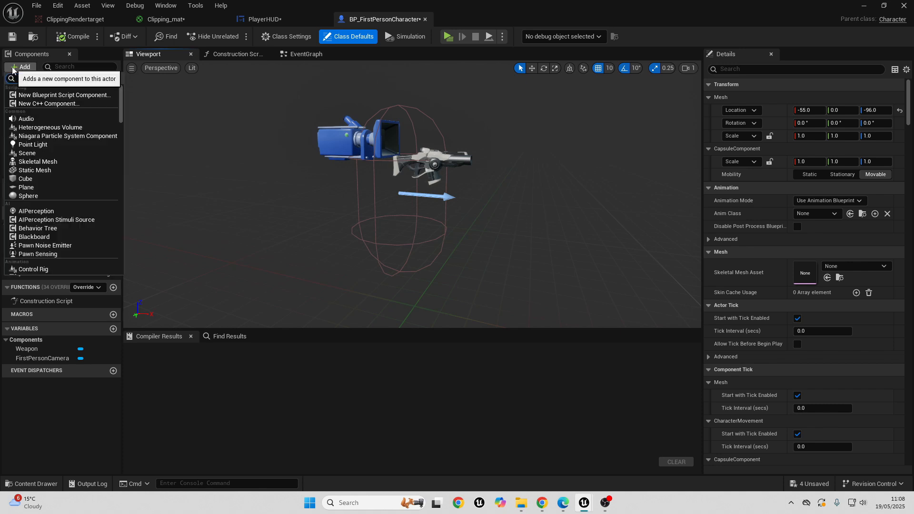
type("SCE")
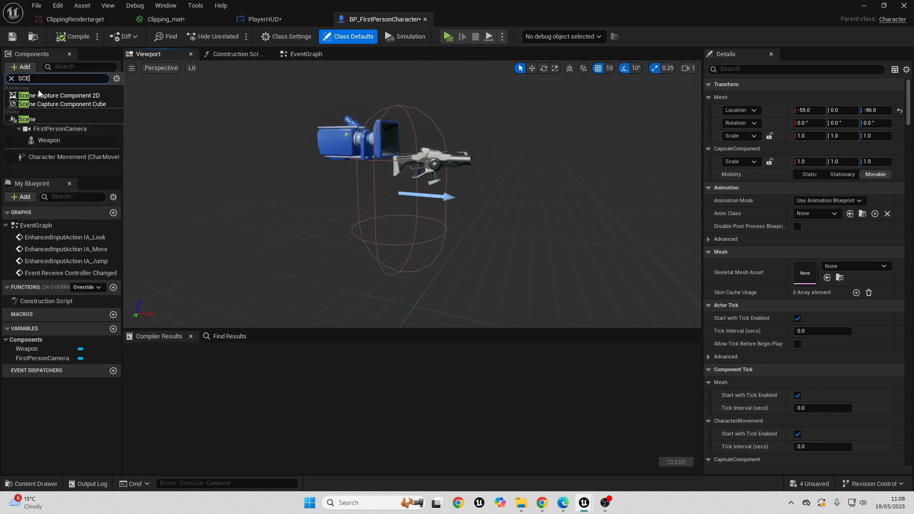
left_click(69, 96)
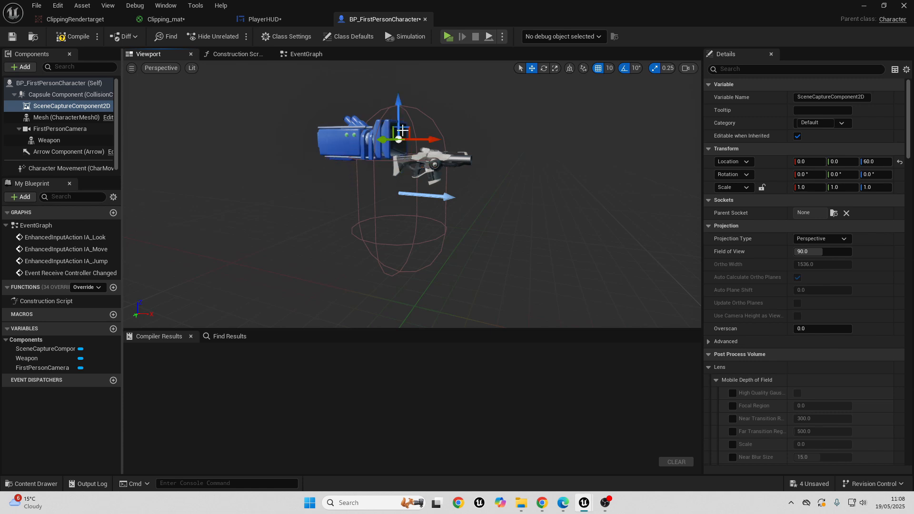
Parent SceneCaptureComponent2D under FirstPersonCamera so its location resets to 0,0,0
left_click(60, 128)
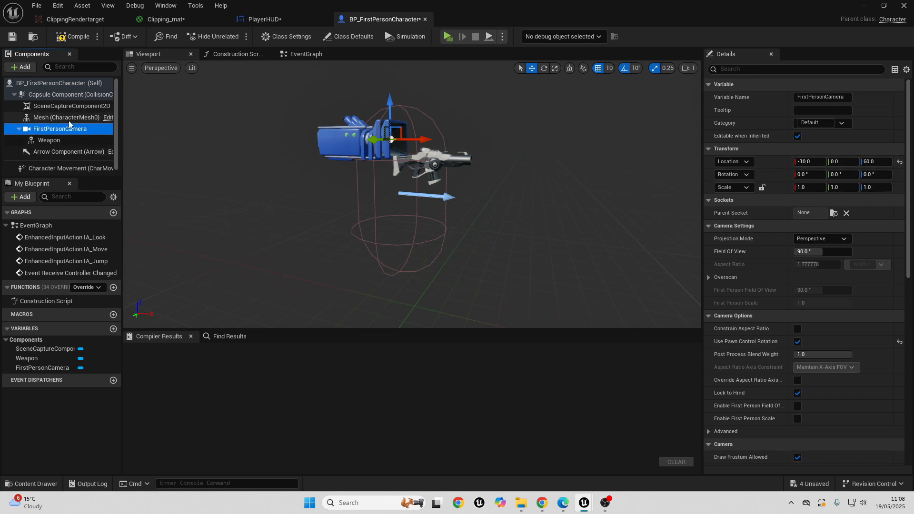
left_click(71, 106)
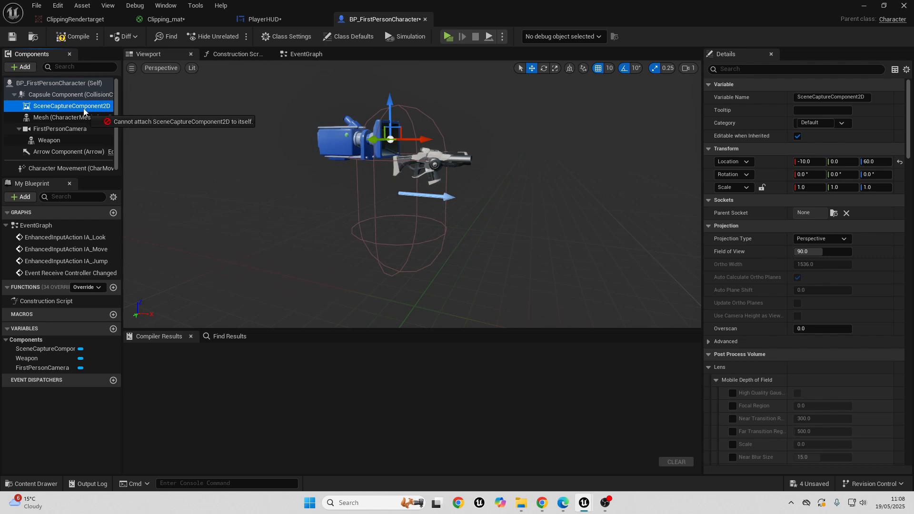
mouse_move(62, 129)
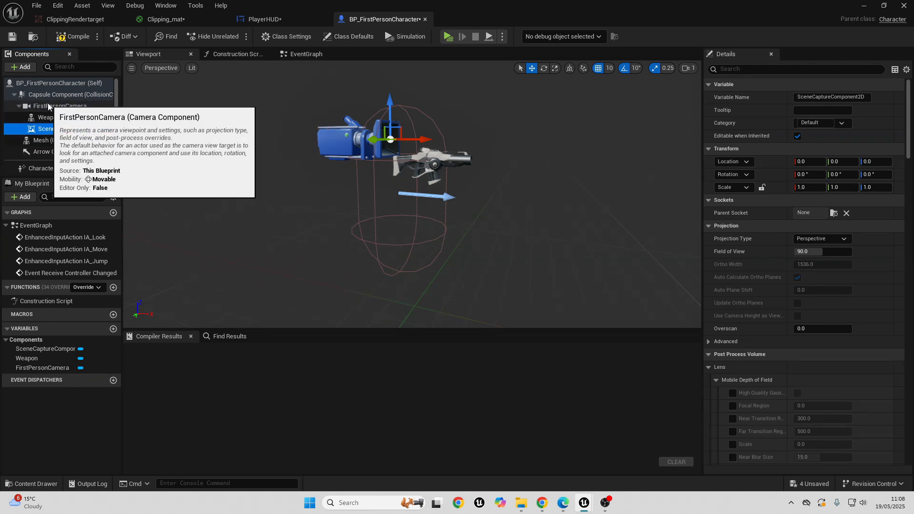
mouse_move(58, 107)
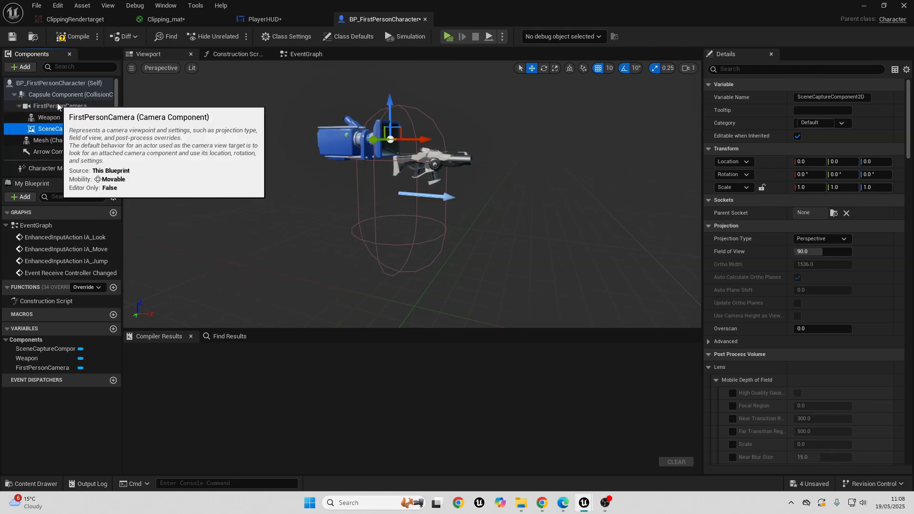
left_click(75, 129)
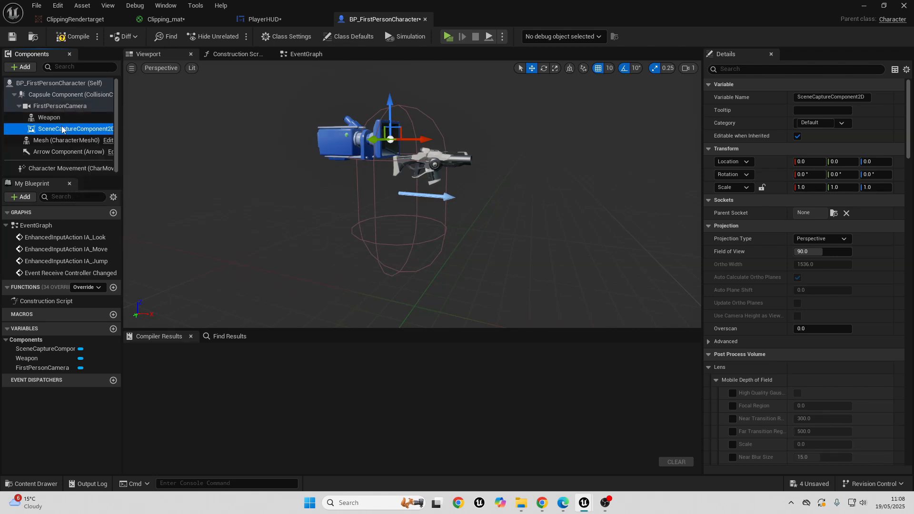
mouse_move(67, 129)
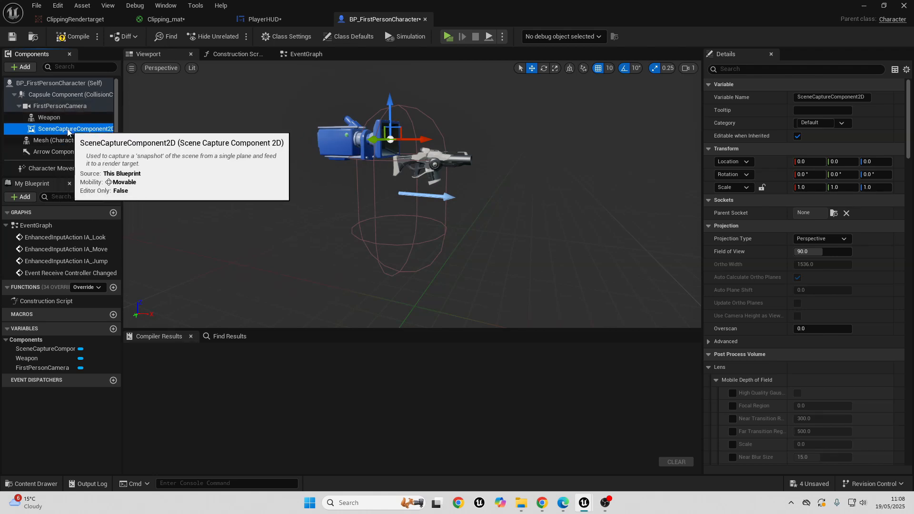
Set the scene capture component's Texture Target to ClippingRendertarget
scroll("down", 3)
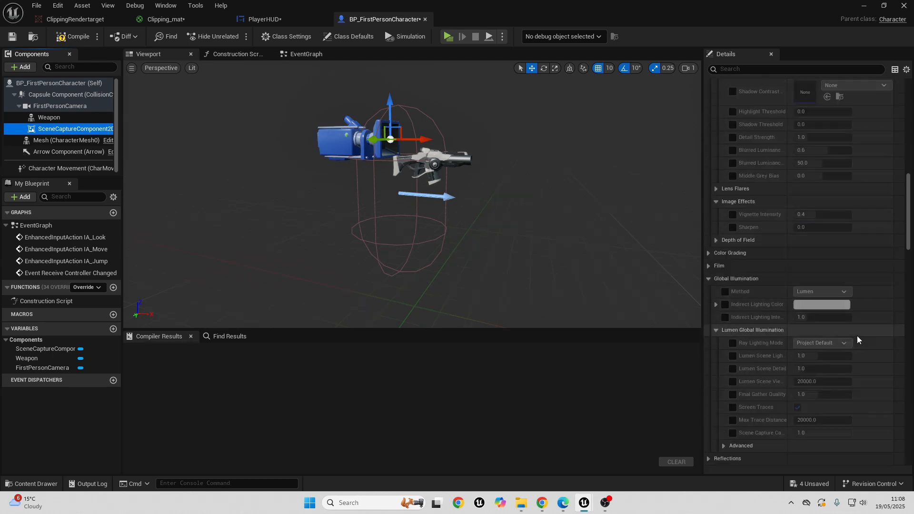
scroll("down", 3)
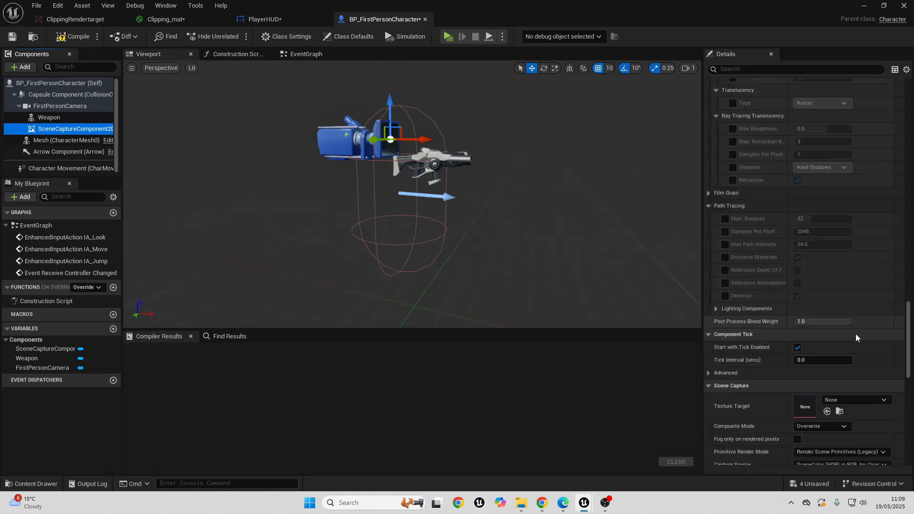
scroll("down", 3)
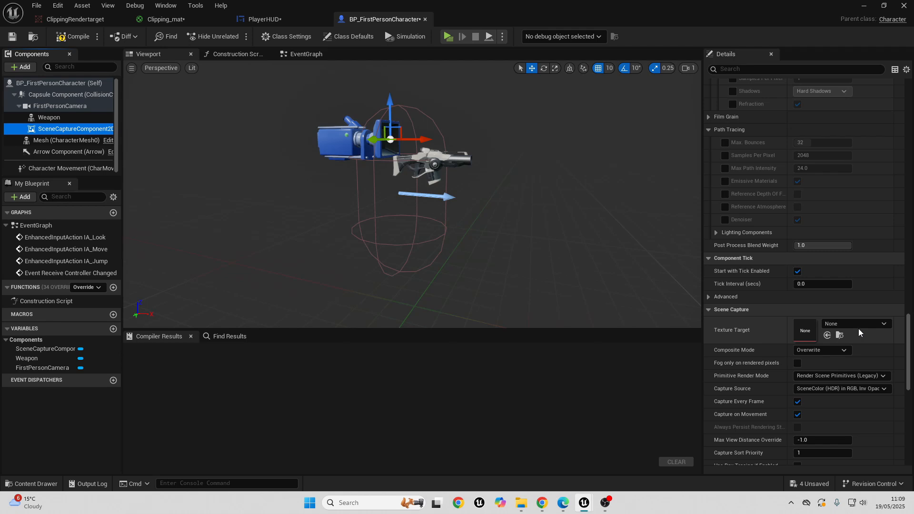
left_click(853, 323)
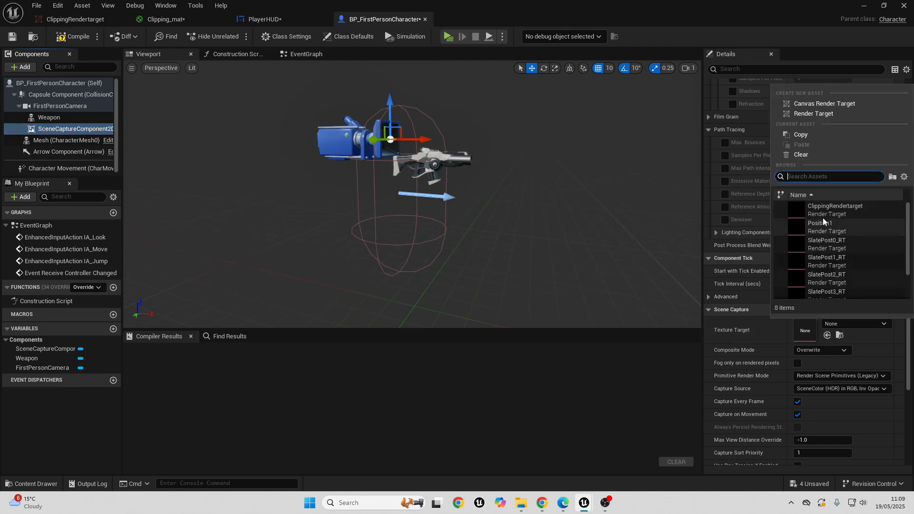
left_click(835, 206)
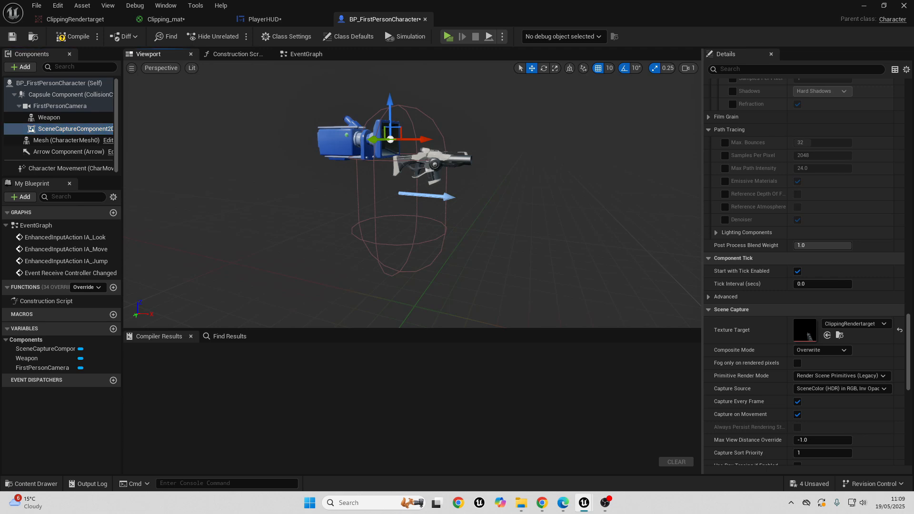
left_click(49, 117)
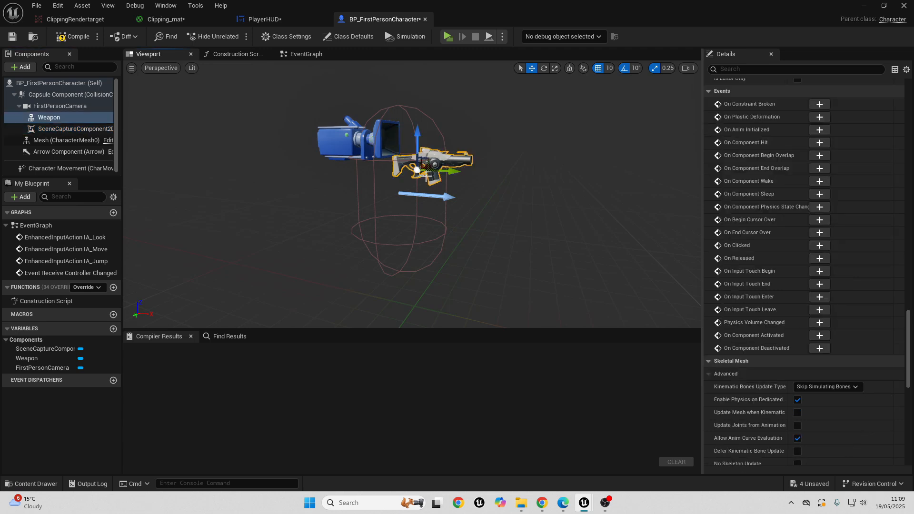
mouse_move(166, 129)
type("R")
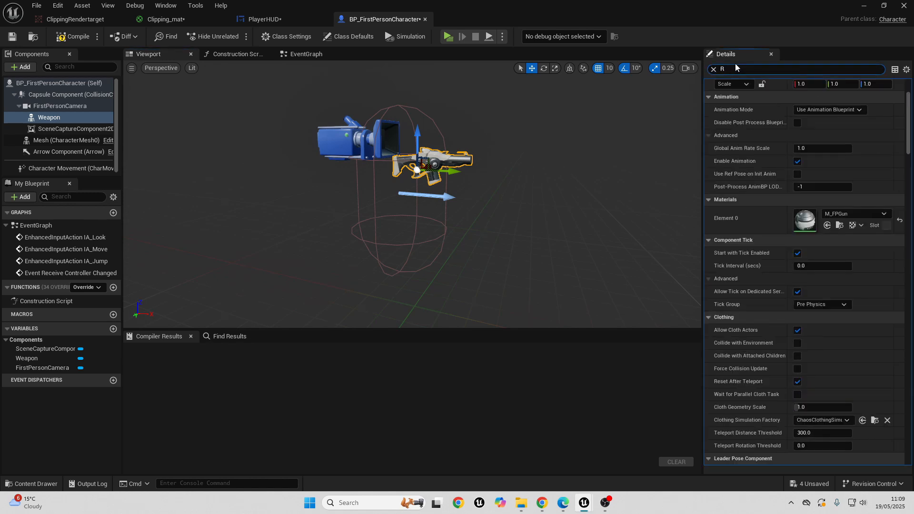
Search Details for 'render' and enable Visible In Scene Capture Only on Weapon
type("ENDER")
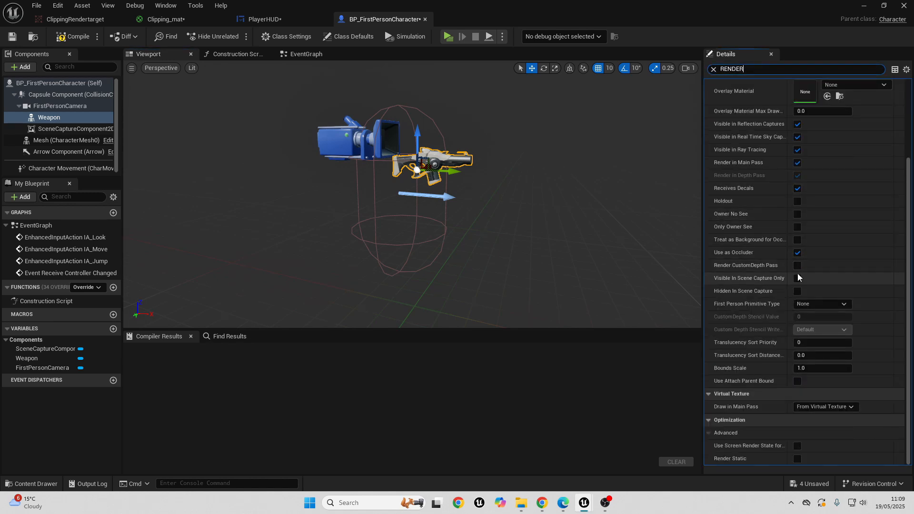
mouse_move(797, 278)
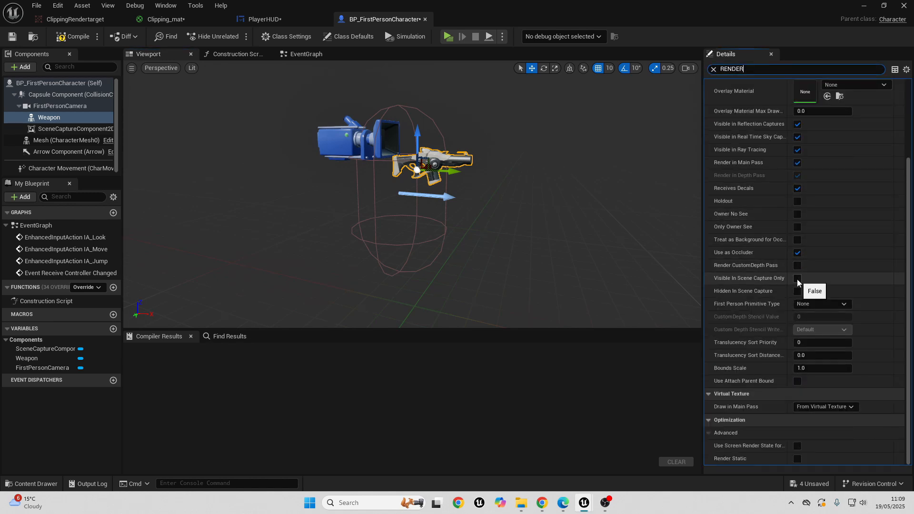
left_click(797, 278)
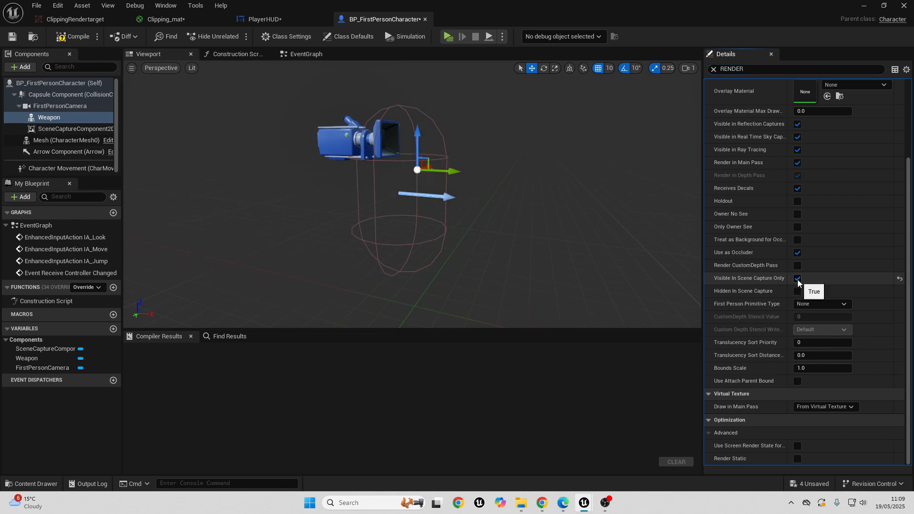
mouse_move(228, 122)
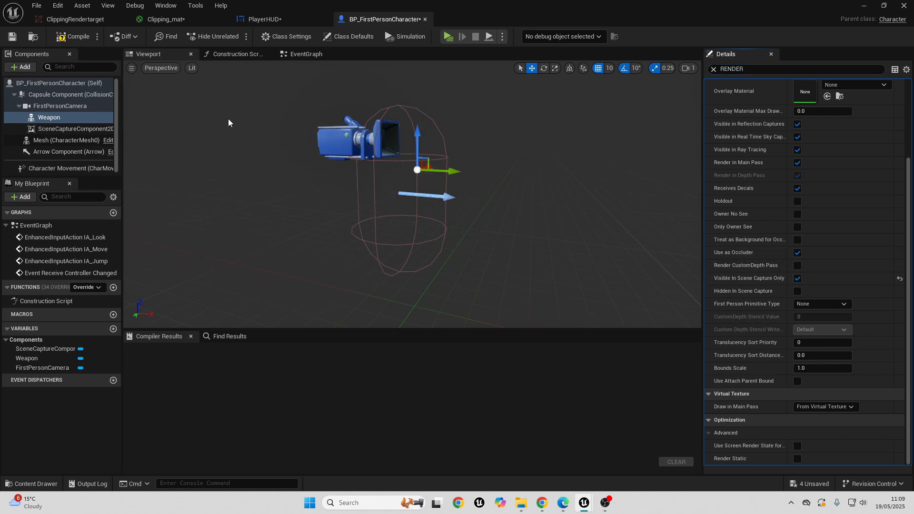
left_click(236, 54)
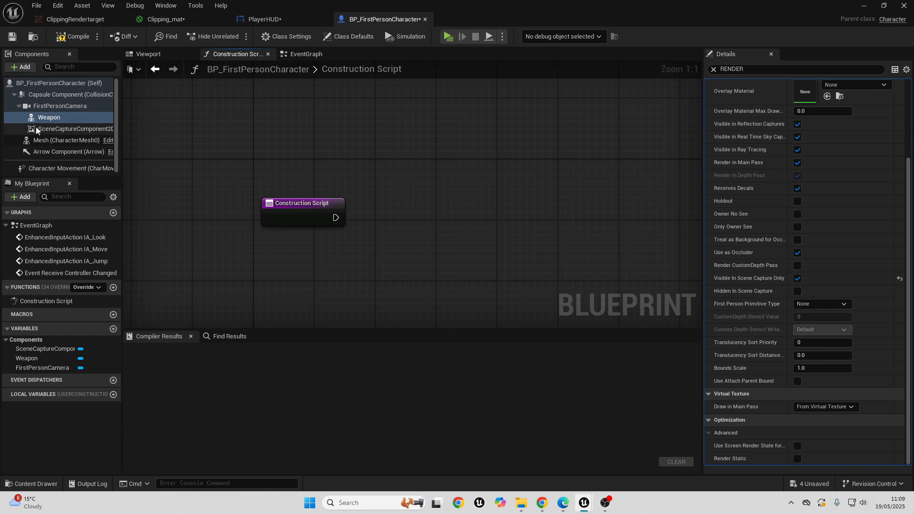
Add a Show Only Component node restricting the scene capture to the Weapon
left_click(74, 129)
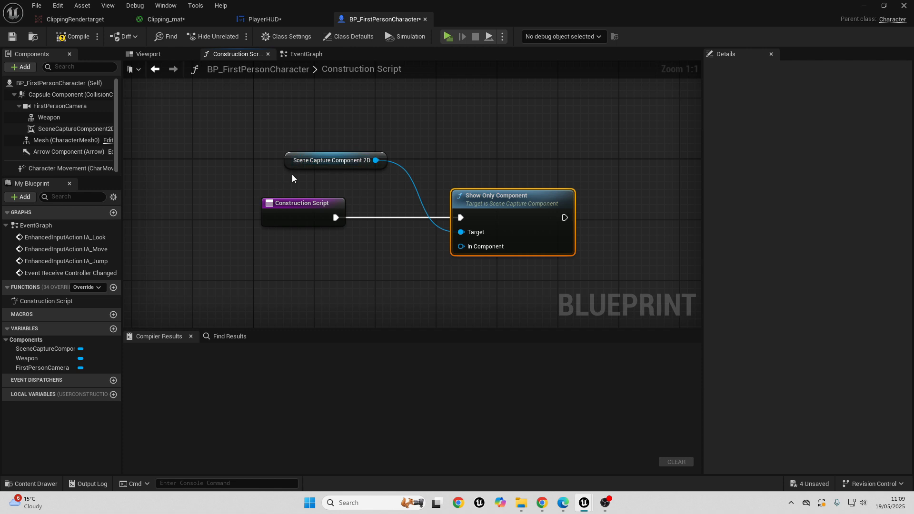
mouse_move(75, 129)
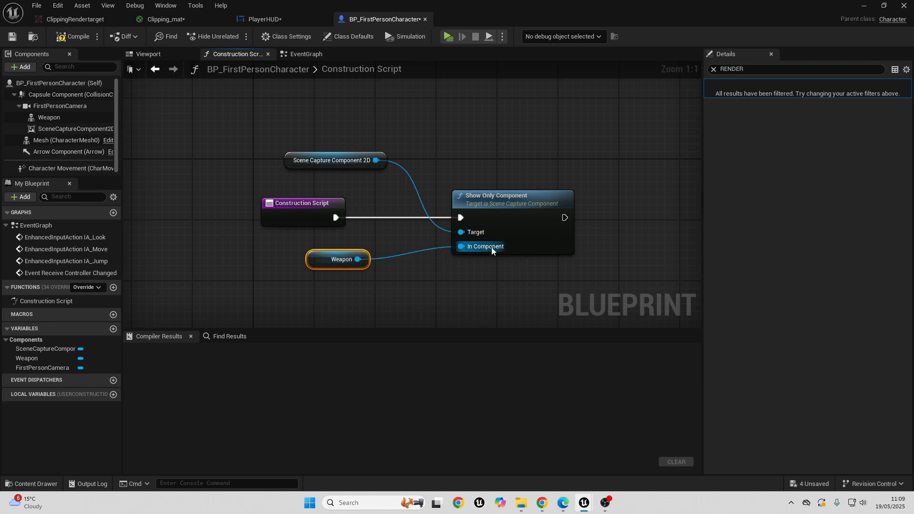
mouse_move(344, 141)
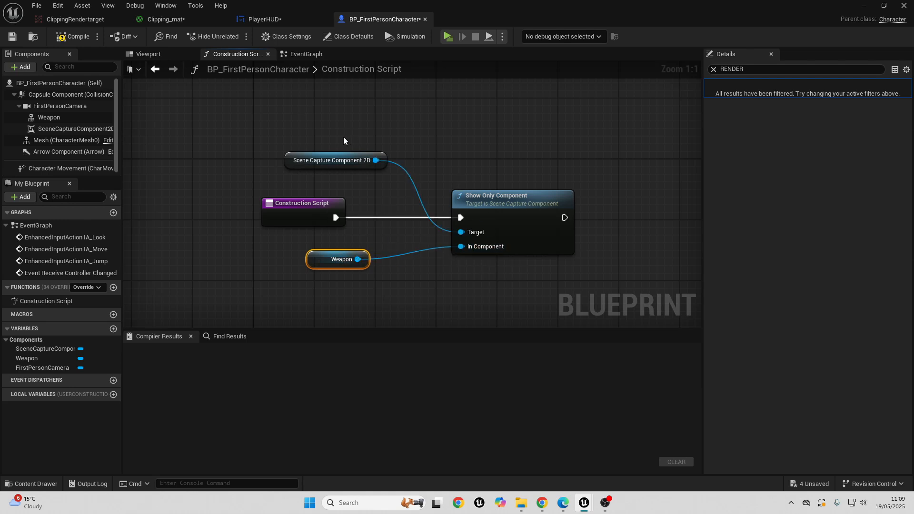
left_click(305, 54)
type("CREA")
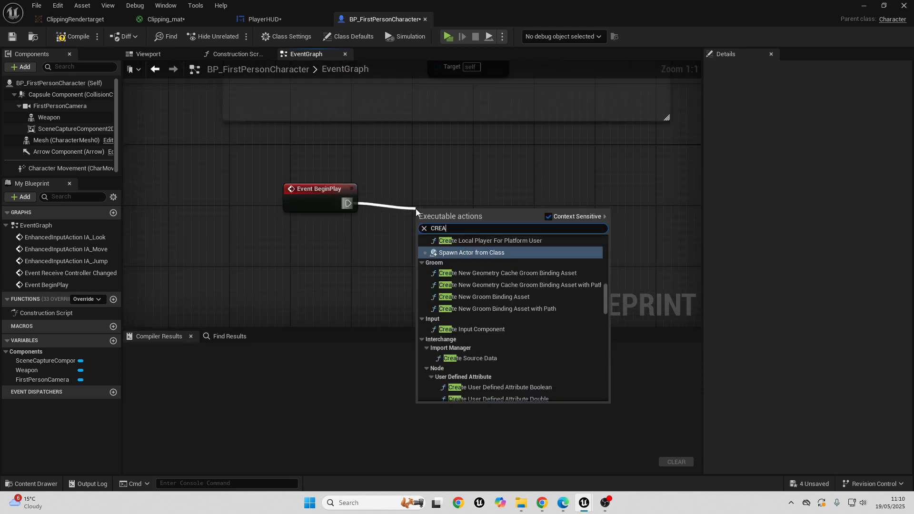
Create a PlayerHUD widget on BeginPlay, add it to viewport, and compile
left_click(471, 252)
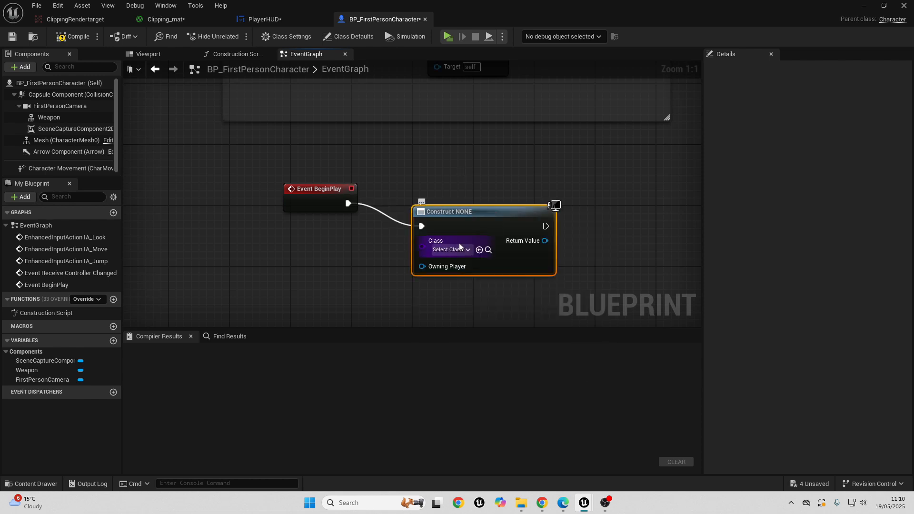
left_click(447, 249)
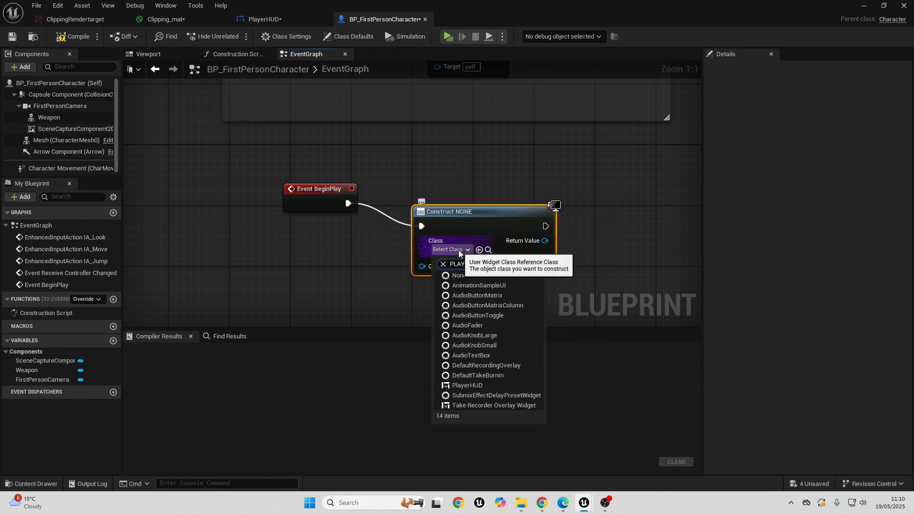
left_click(467, 384)
type("ADD TO")
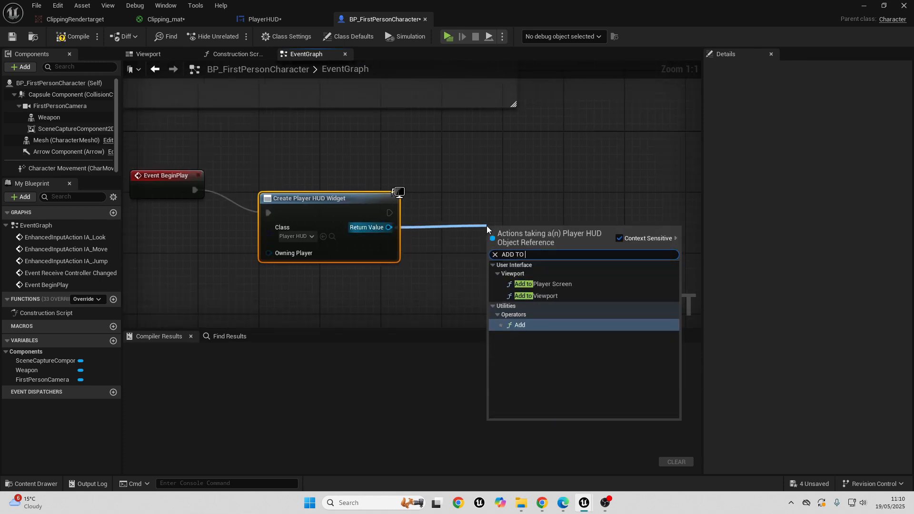
left_click(537, 296)
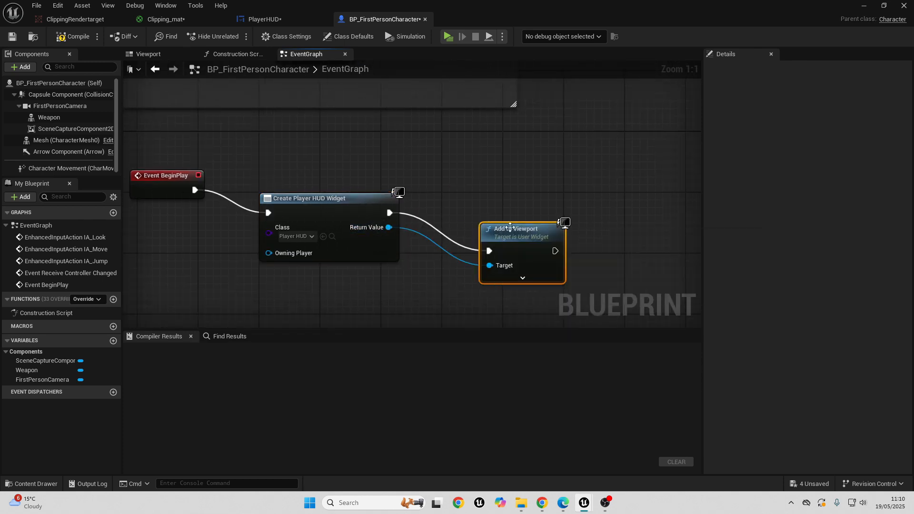
mouse_move(254, 88)
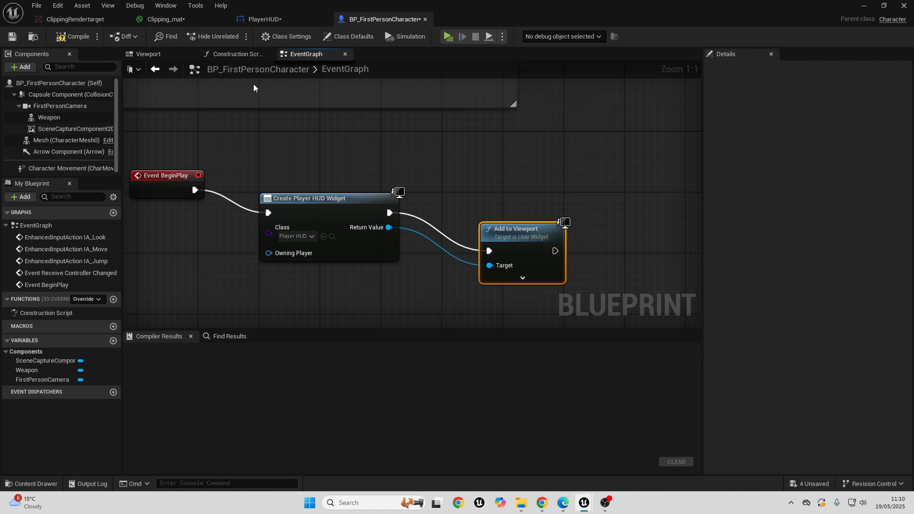
left_click(72, 36)
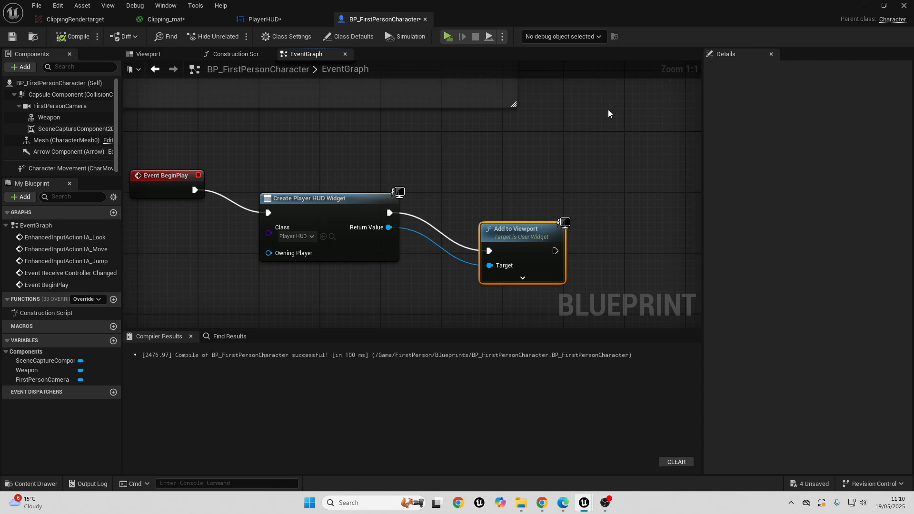
Play the level to check the weapon appears on screen, then stop
left_click(447, 36)
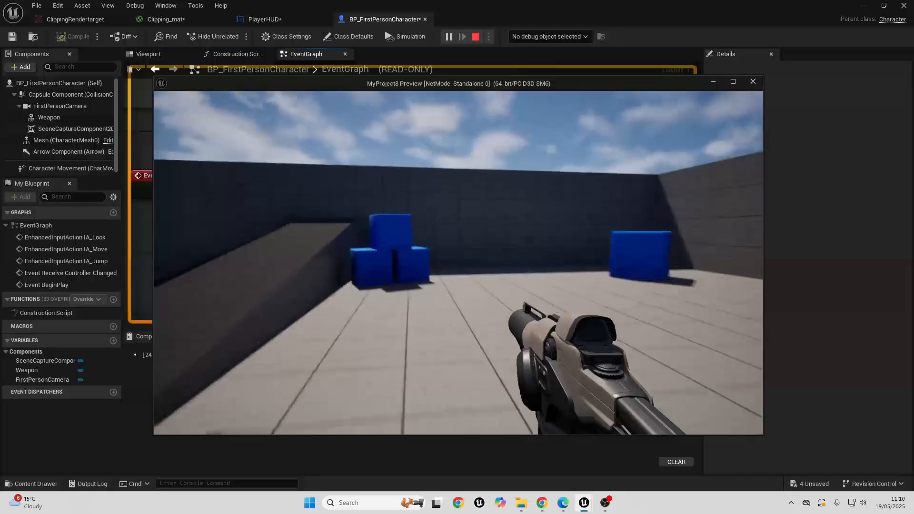
left_click(475, 36)
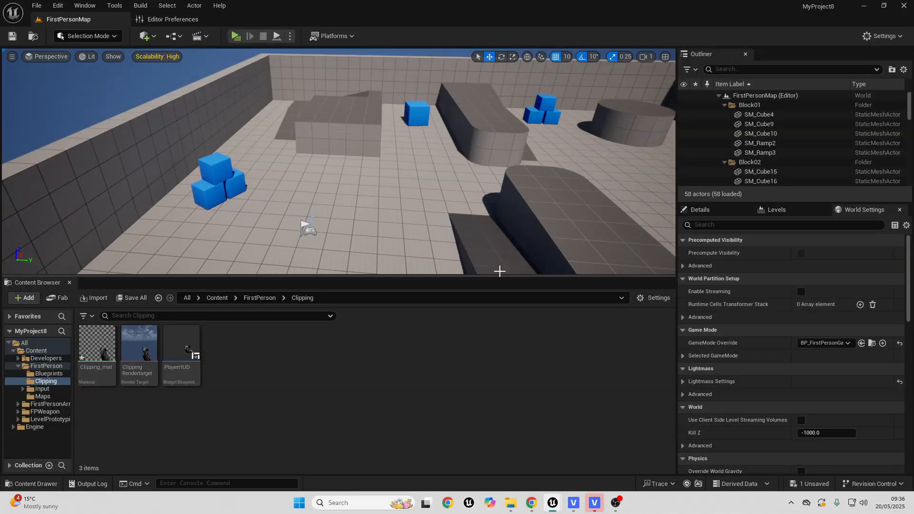
mouse_move(455, 176)
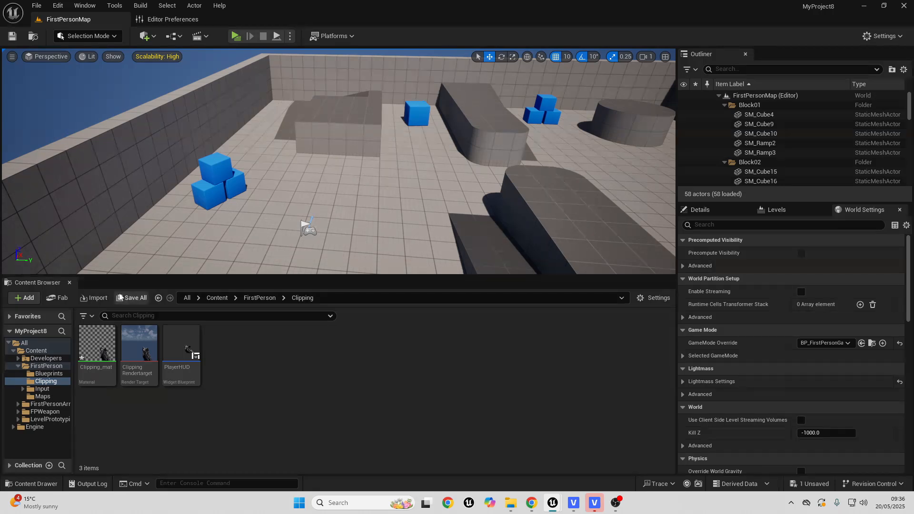
Open Clipping_mat and place a Multiply node beside the Texture Sample
double_click(95, 343)
type("mult")
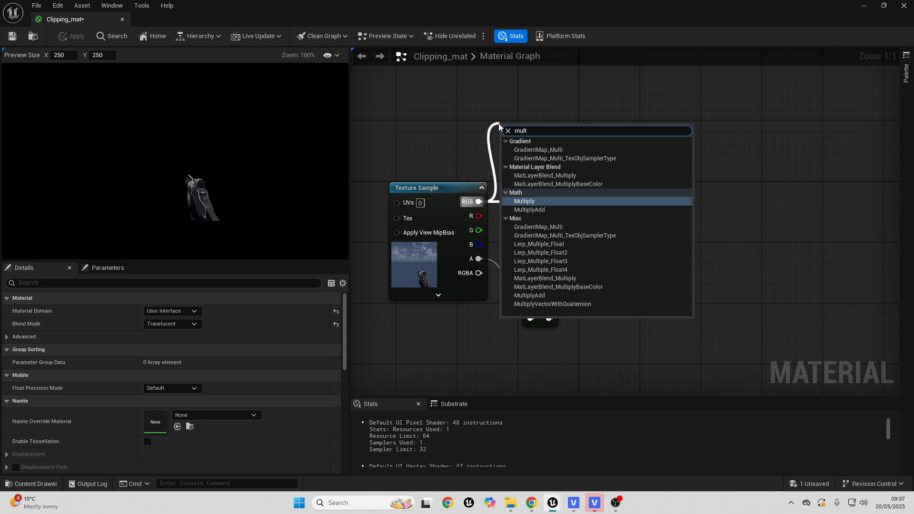
left_click(524, 201)
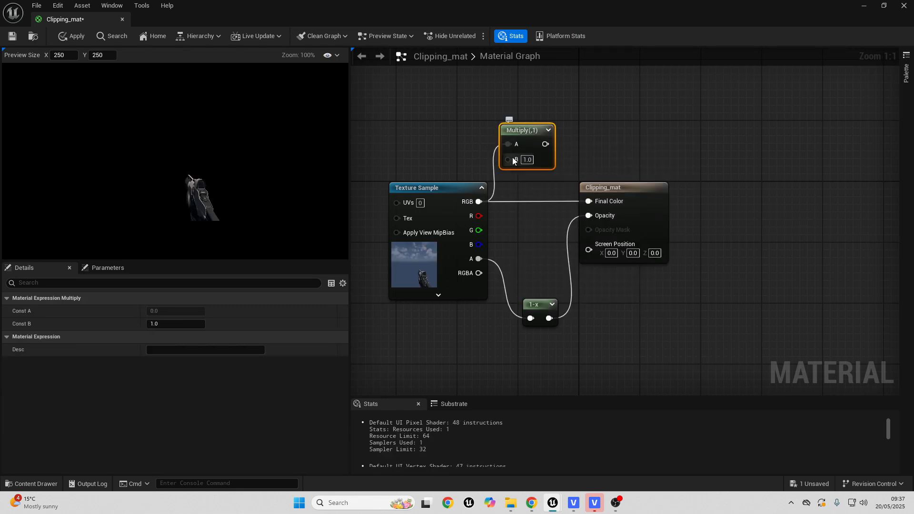
mouse_move(527, 160)
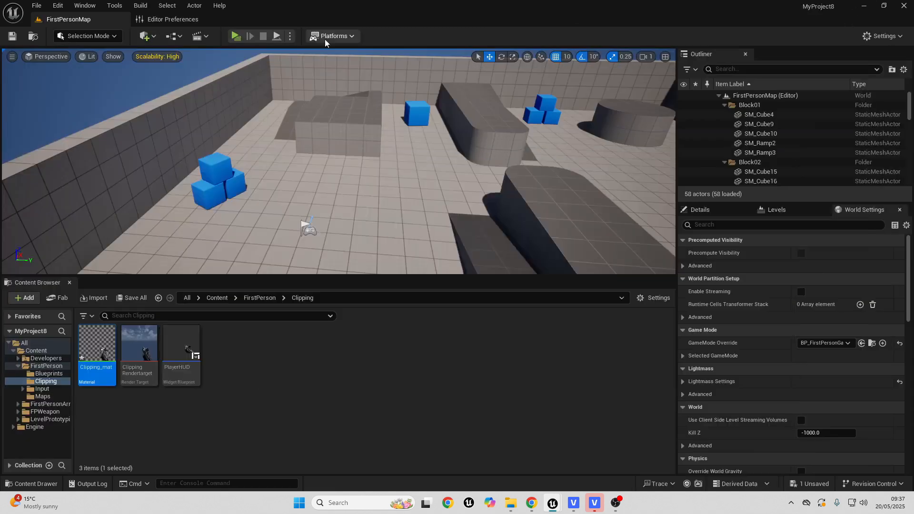
Start a Play session to confirm the brighter weapon no longer clips walls
left_click(235, 36)
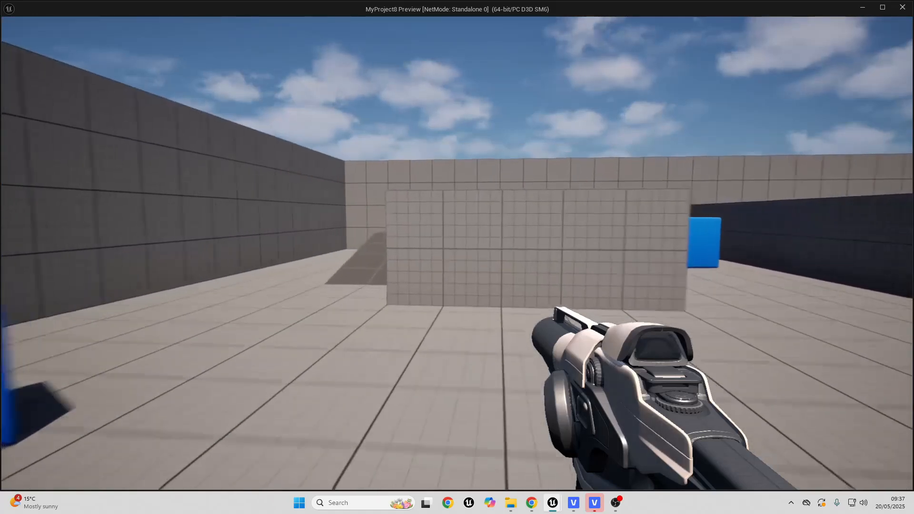
mouse_move(457, 251)
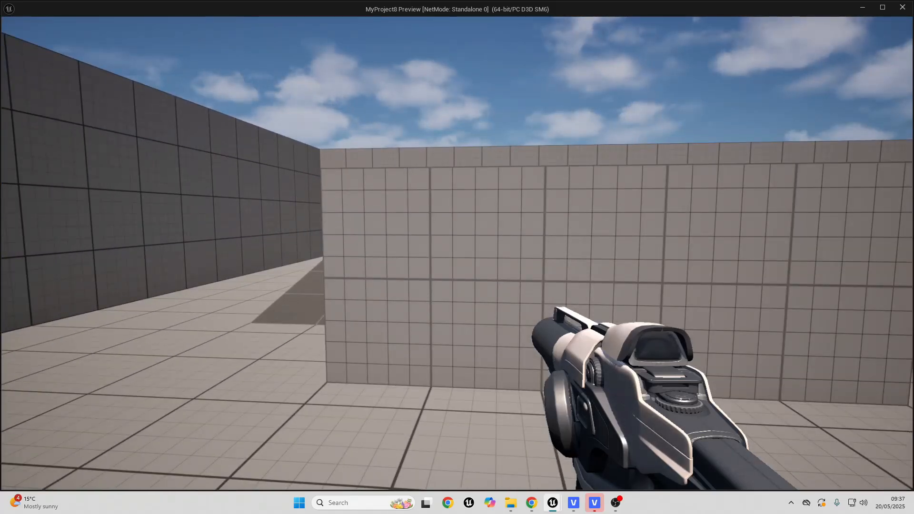